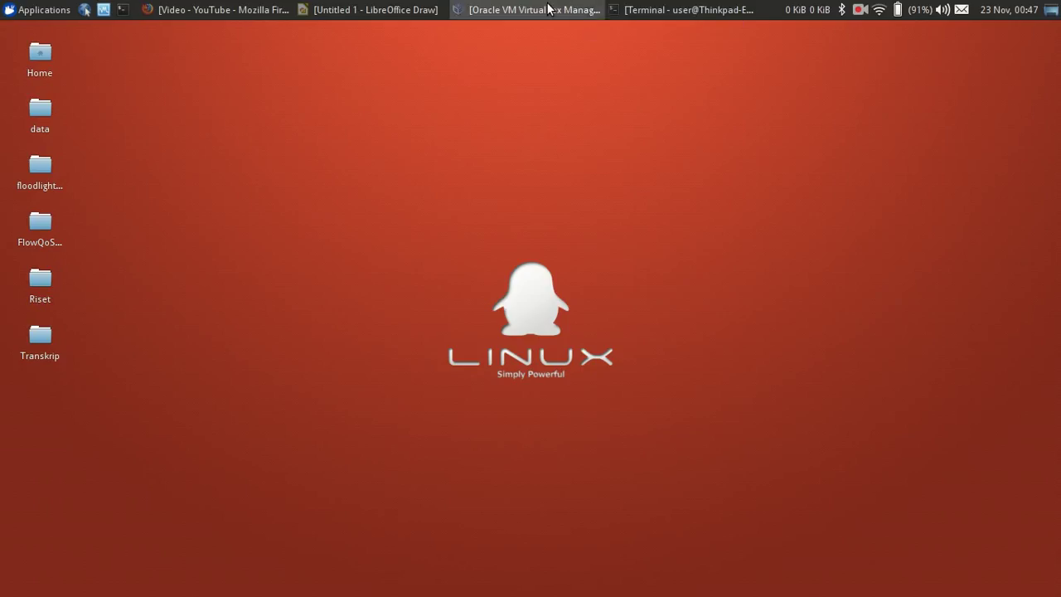
Restore the VirtualBox Manager from the taskbar to view ovs-vm's Ubuntu 64-bit details.
{"action": "left_click", "coordinate": [525, 10]}
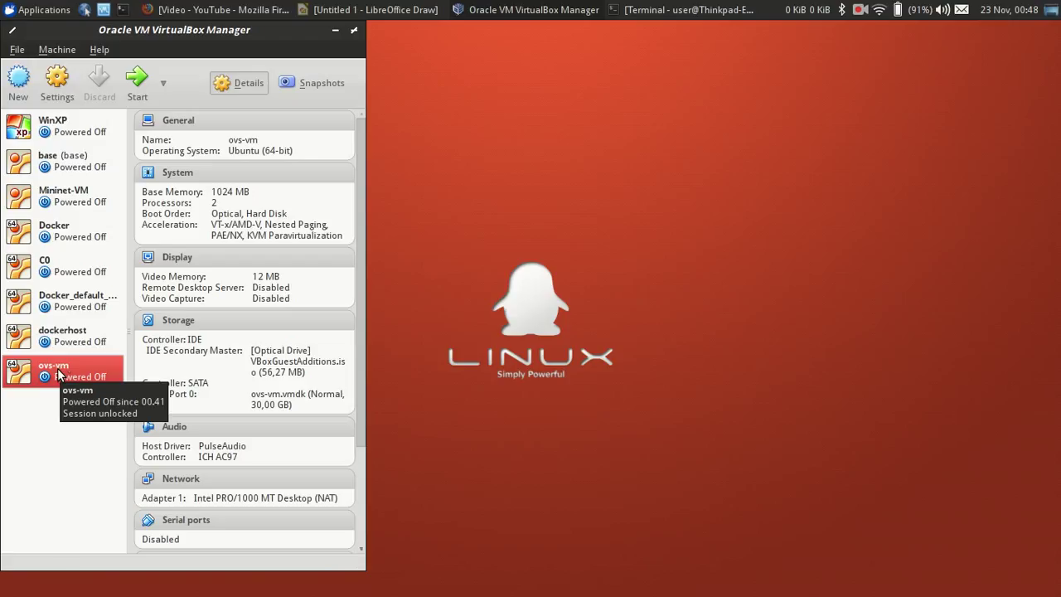
{"action": "mouse_move", "coordinate": [268, 340]}
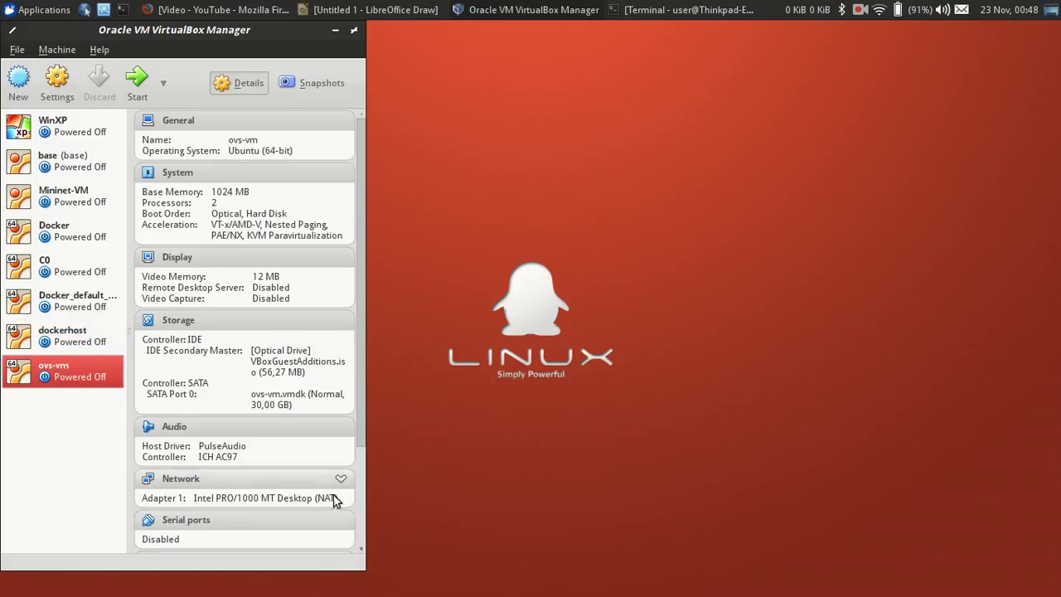
{"action": "mouse_move", "coordinate": [348, 550]}
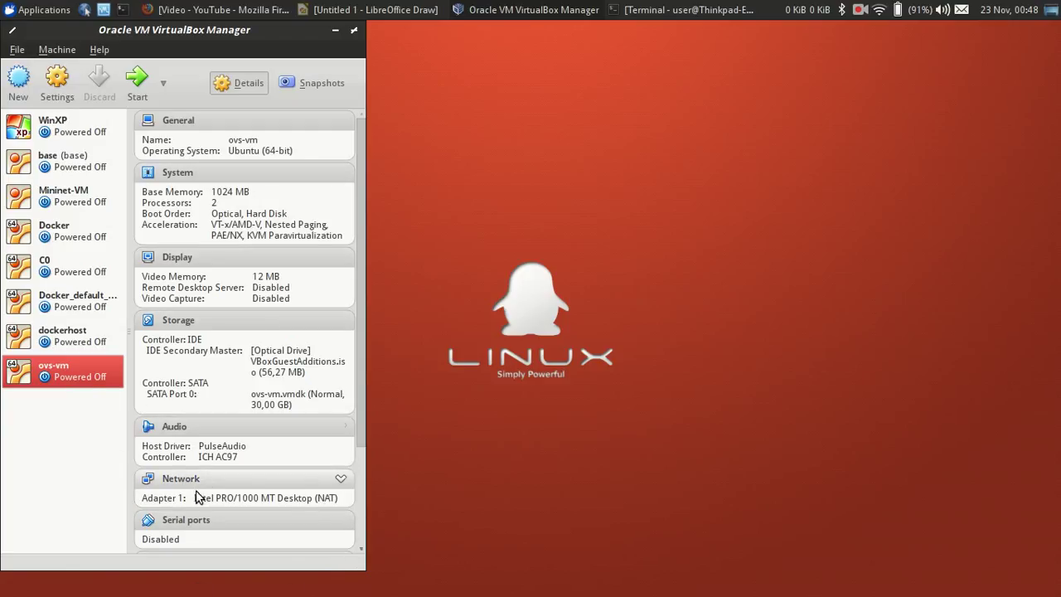
{"action": "mouse_move", "coordinate": [542, 416]}
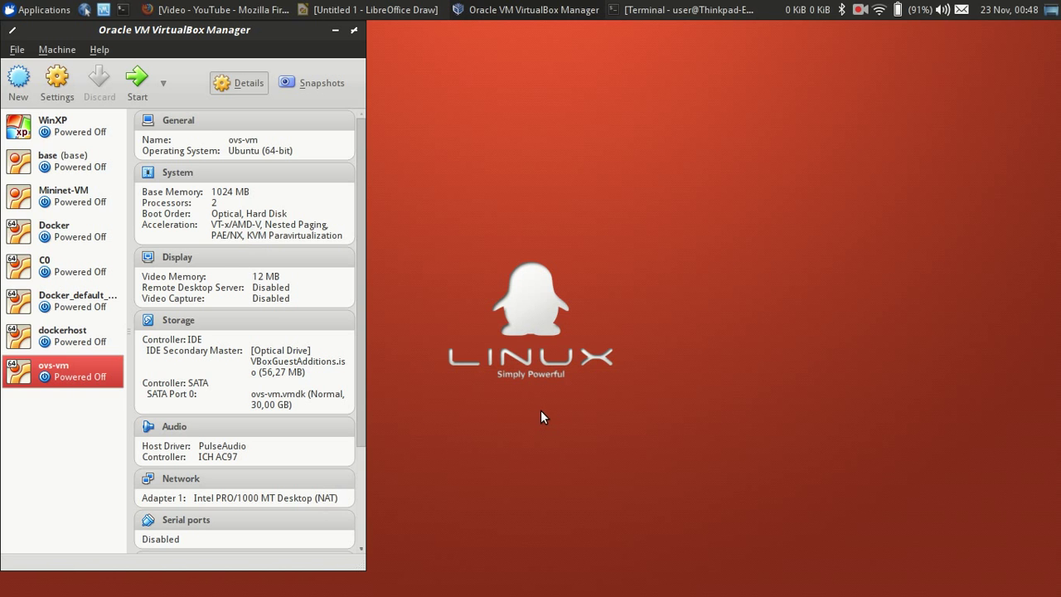
{"action": "mouse_move", "coordinate": [286, 510]}
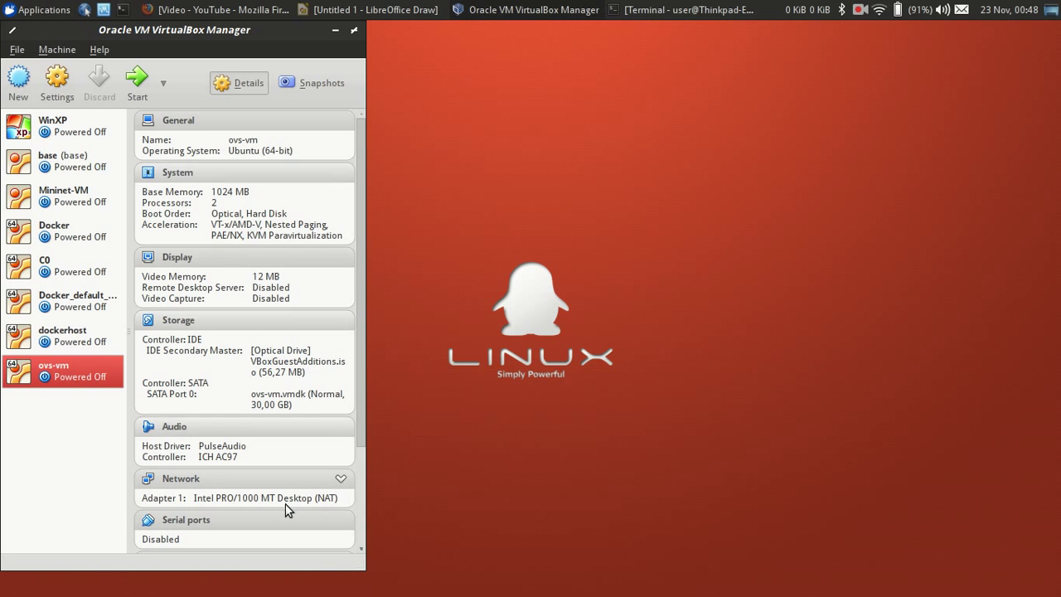
Start ovs-vm, minimize the manager, and move the booting VM window toward centre.
{"action": "left_click", "coordinate": [137, 81]}
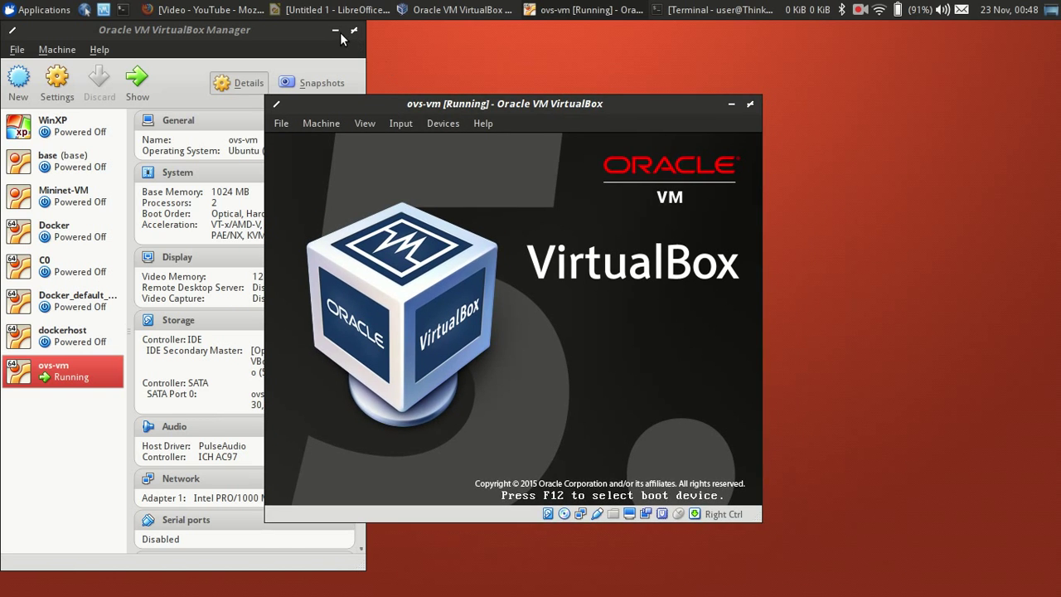
{"action": "left_click", "coordinate": [335, 30]}
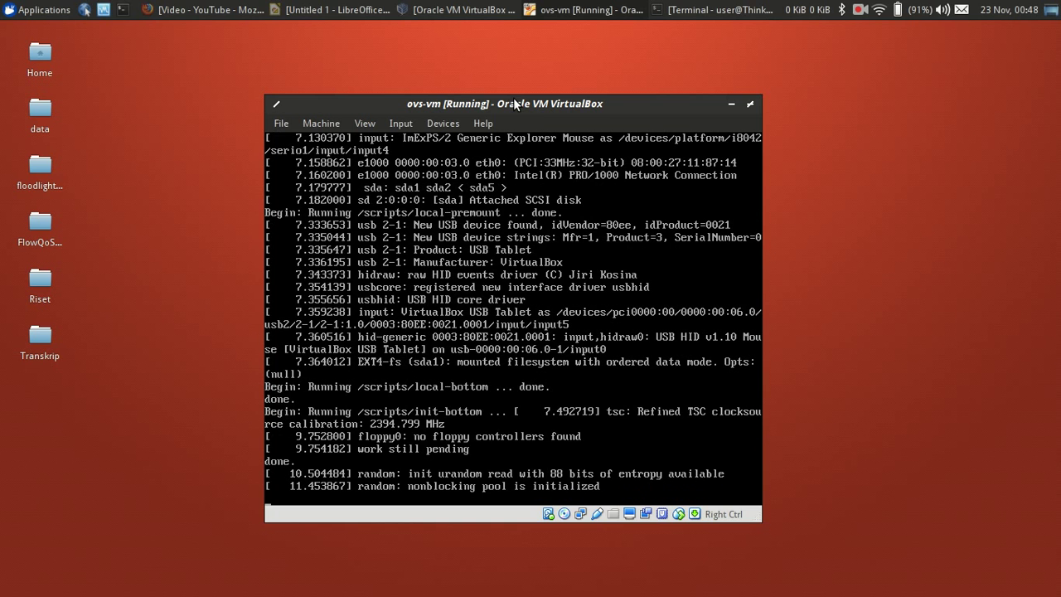
{"action": "left_click_drag", "start_coordinate": [514, 104], "coordinate": [534, 91]}
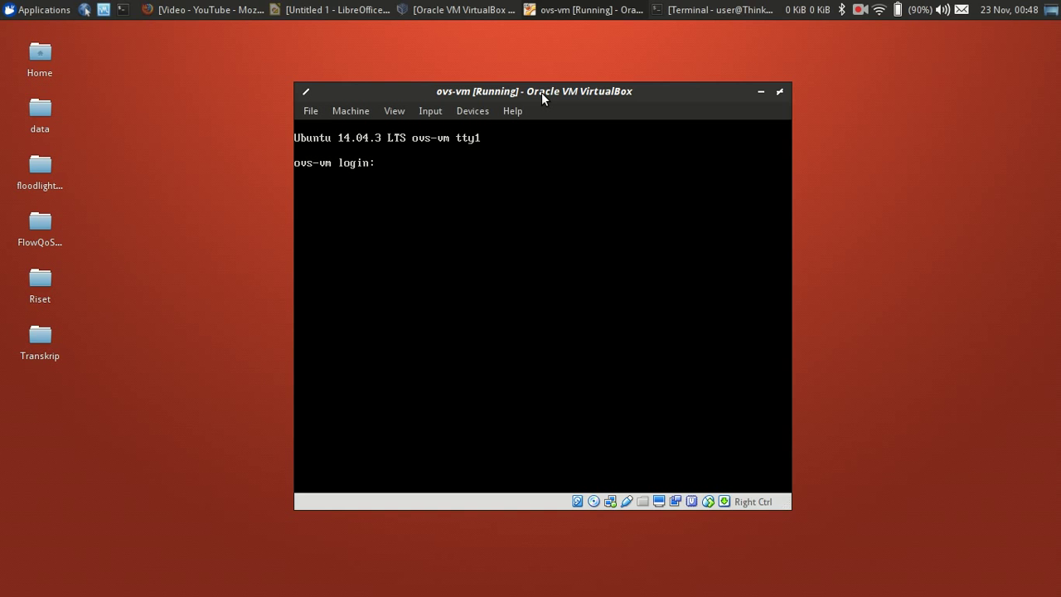
Log in to the ovs-vm console as user with the password.
{"action": "type", "text": "user"}
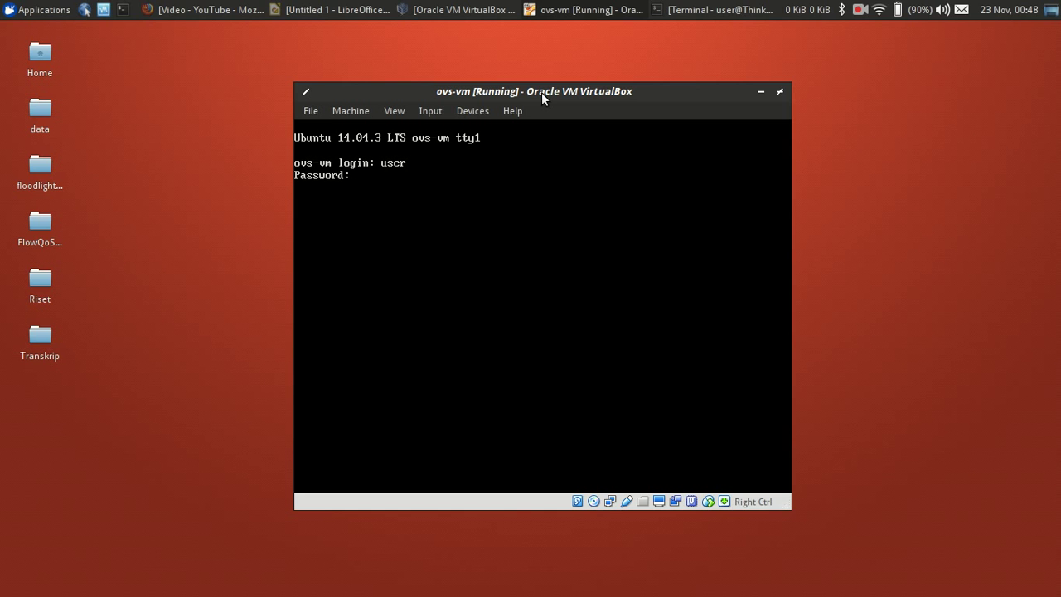
{"action": "key", "text": "Return"}
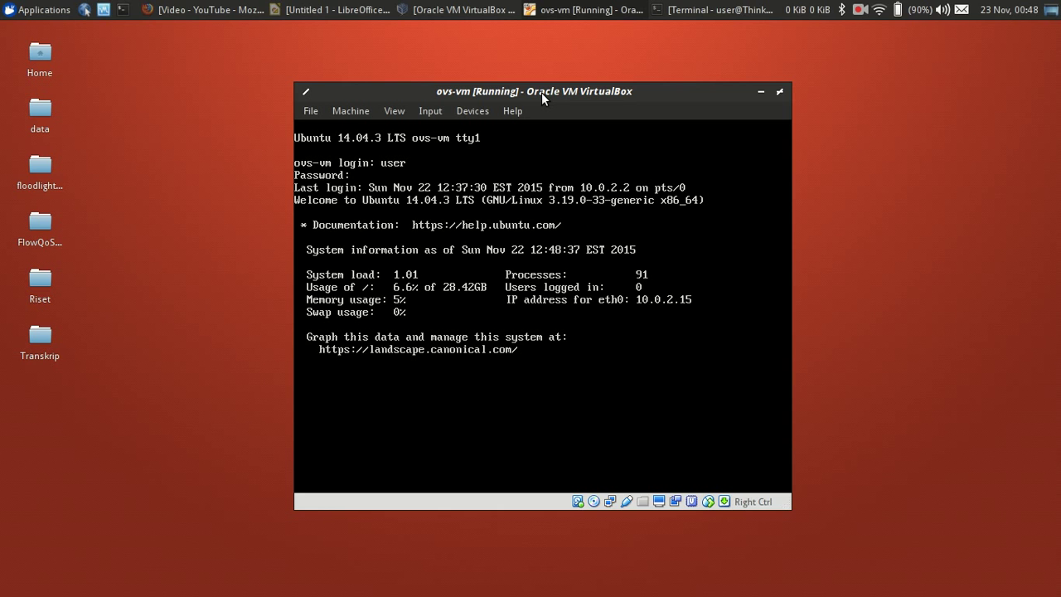
{"action": "key", "text": "Return"}
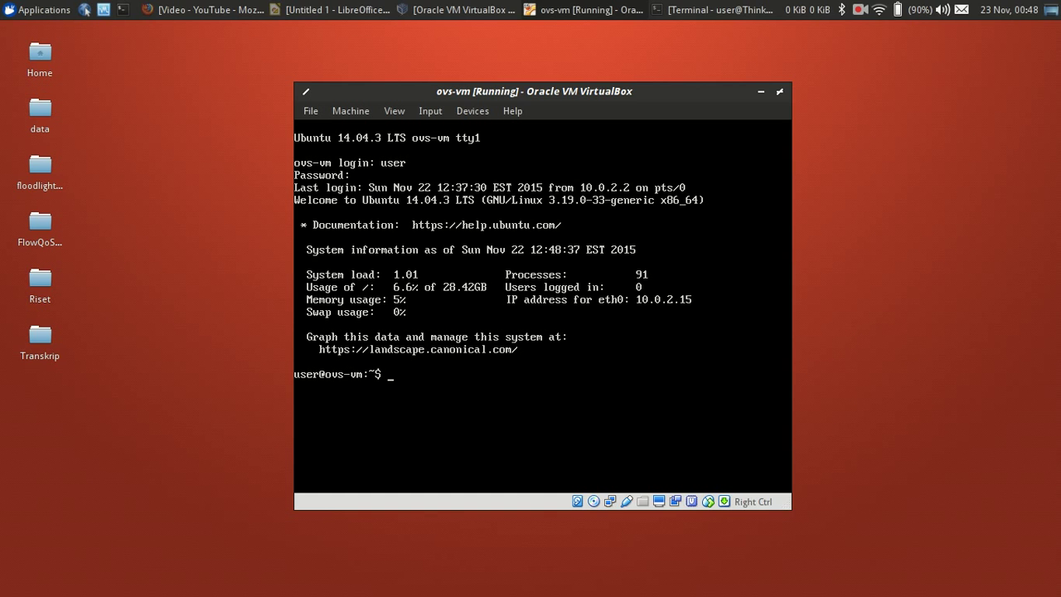
{"action": "mouse_move", "coordinate": [693, 69]}
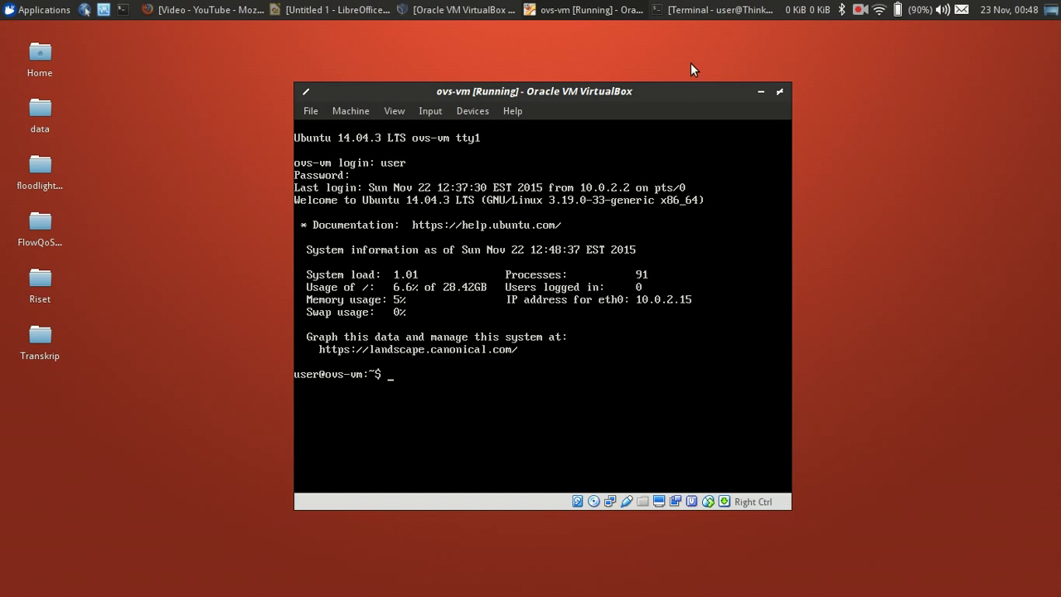
Run ifconfig eth0 and ping google.com to confirm 10.0.2.15 and internet access.
{"action": "type", "text": "ifconfig"}
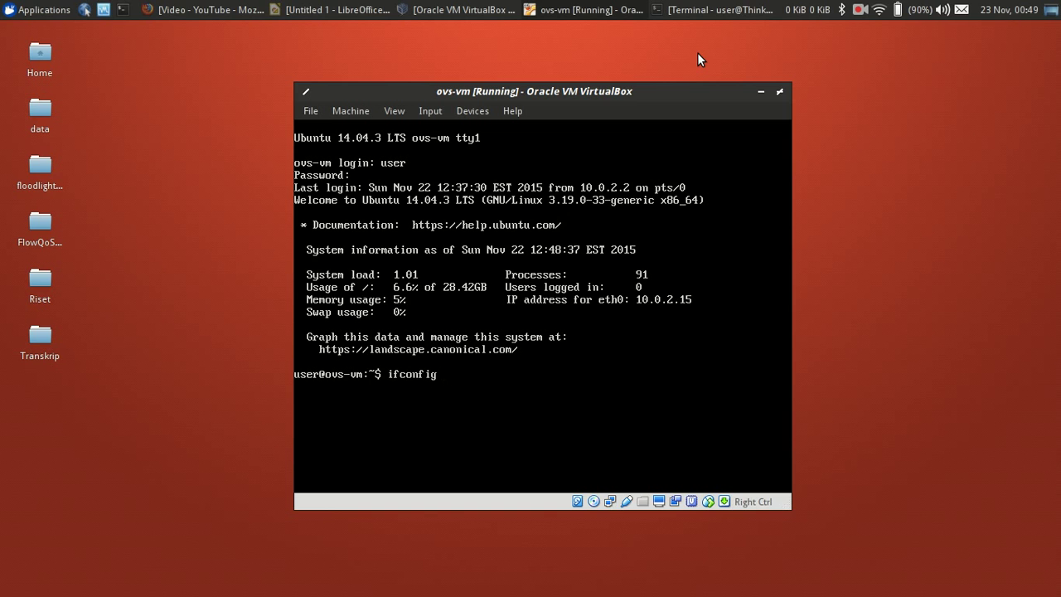
{"action": "type", "text": "eth0"}
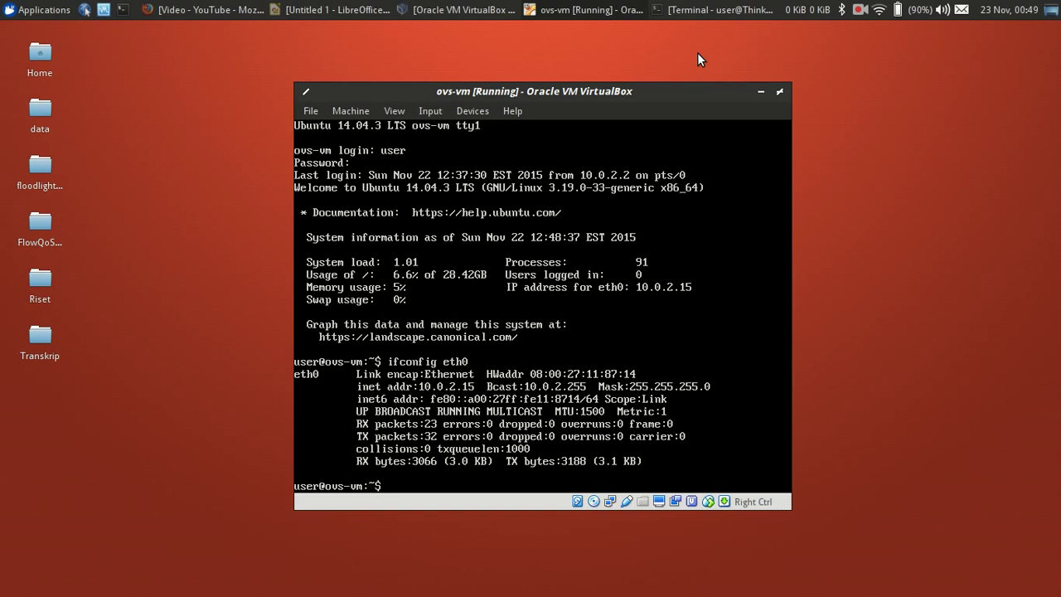
{"action": "type", "text": "ping"}
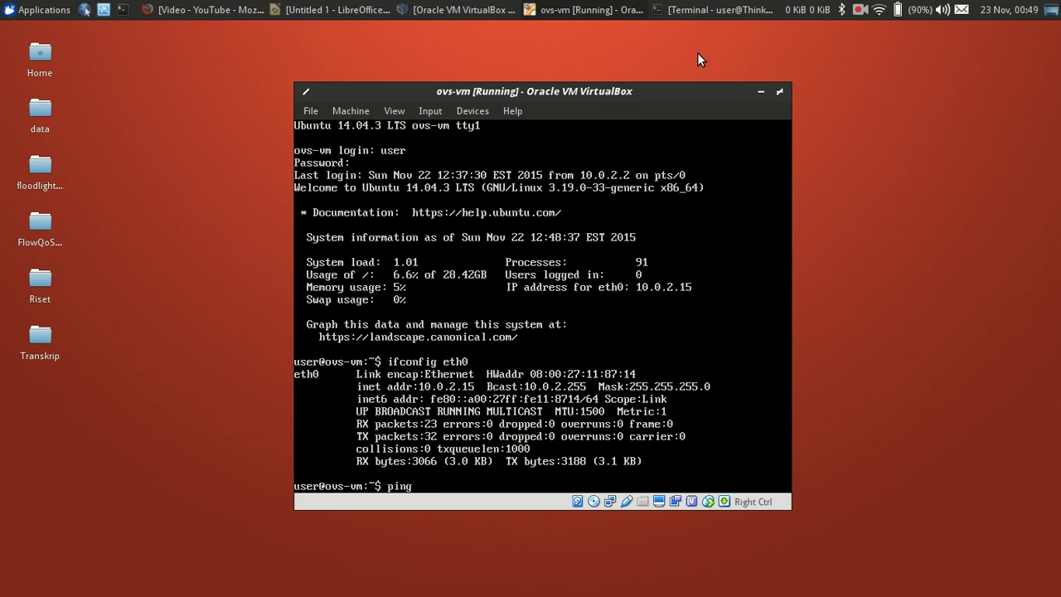
{"action": "type", "text": "g"}
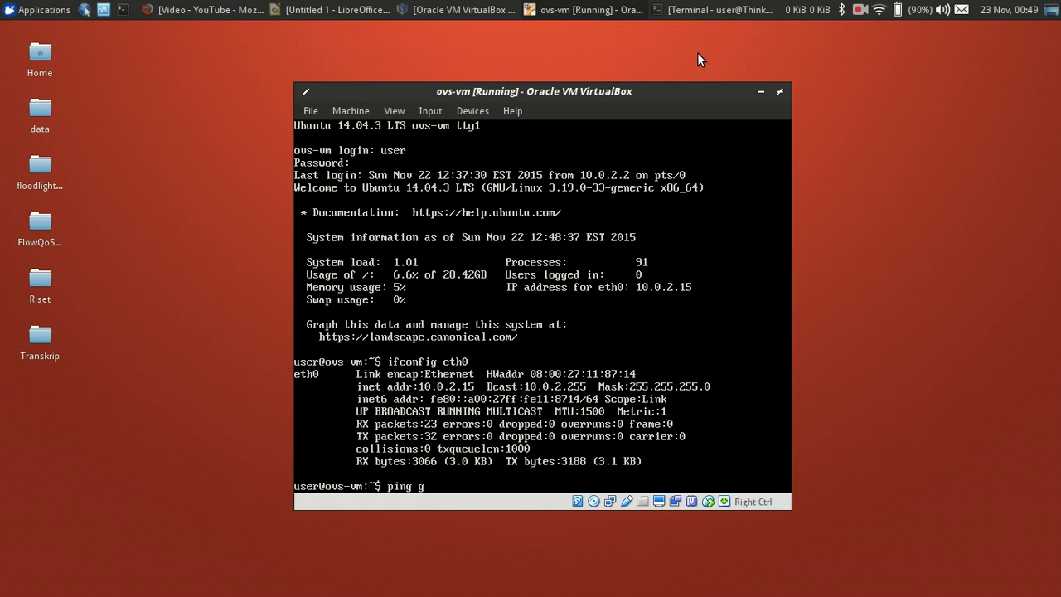
{"action": "type", "text": "oogle.com"}
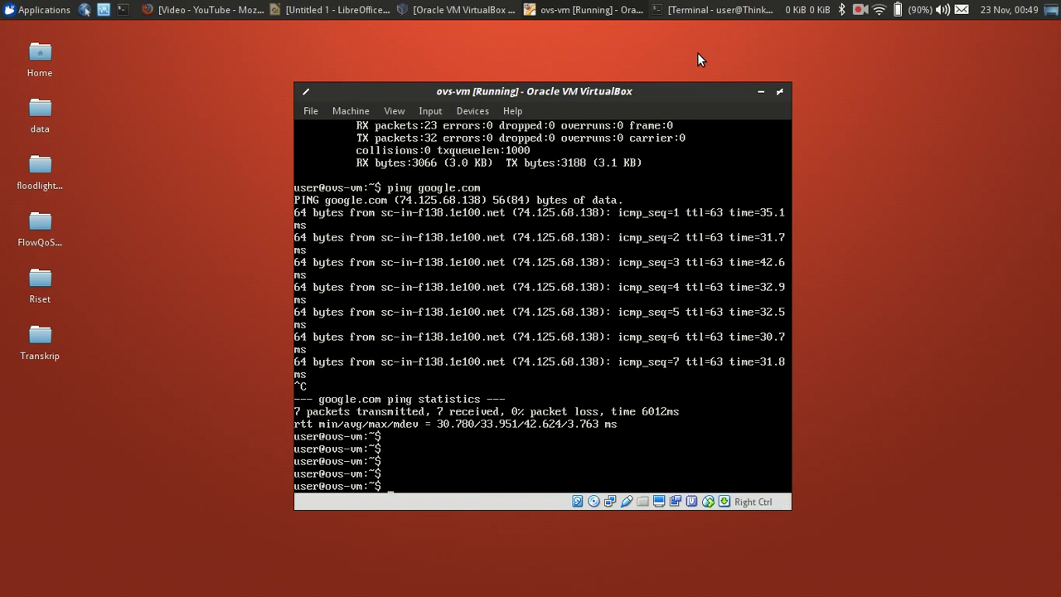
{"action": "mouse_move", "coordinate": [685, 117]}
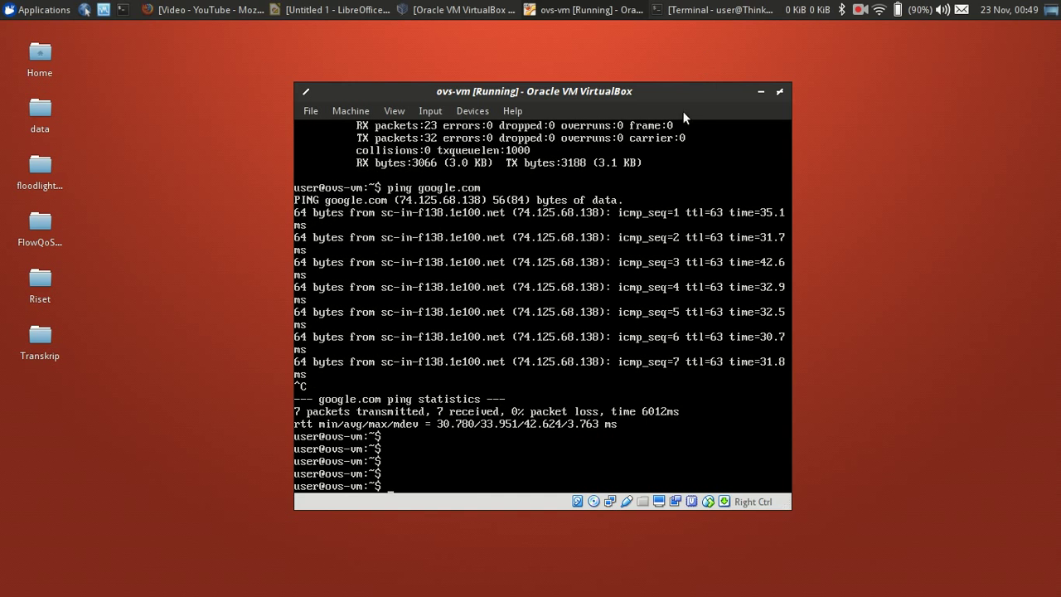
{"action": "mouse_move", "coordinate": [671, 100]}
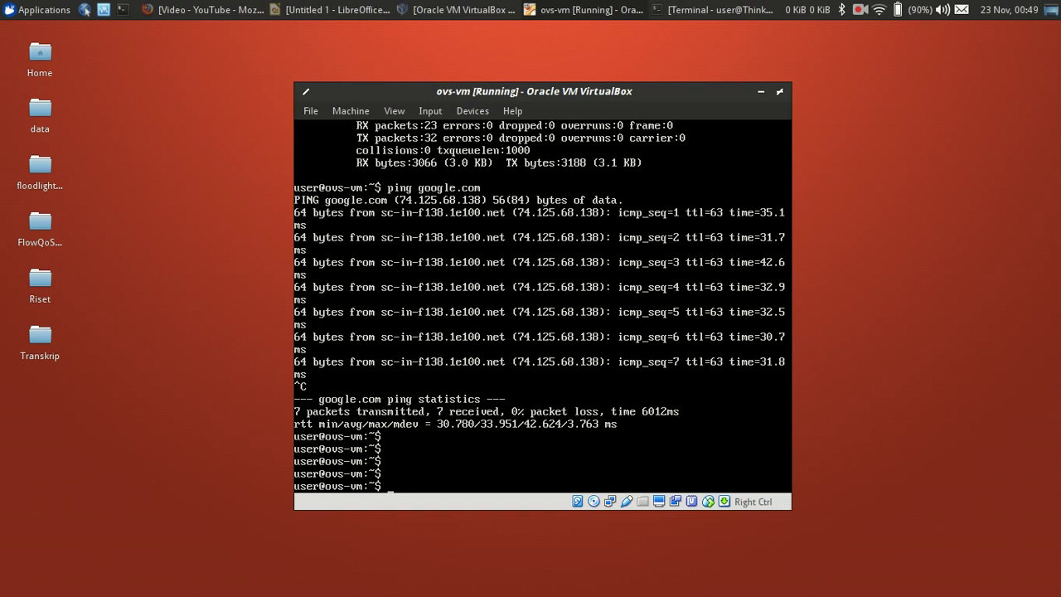
{"action": "mouse_move", "coordinate": [617, 511]}
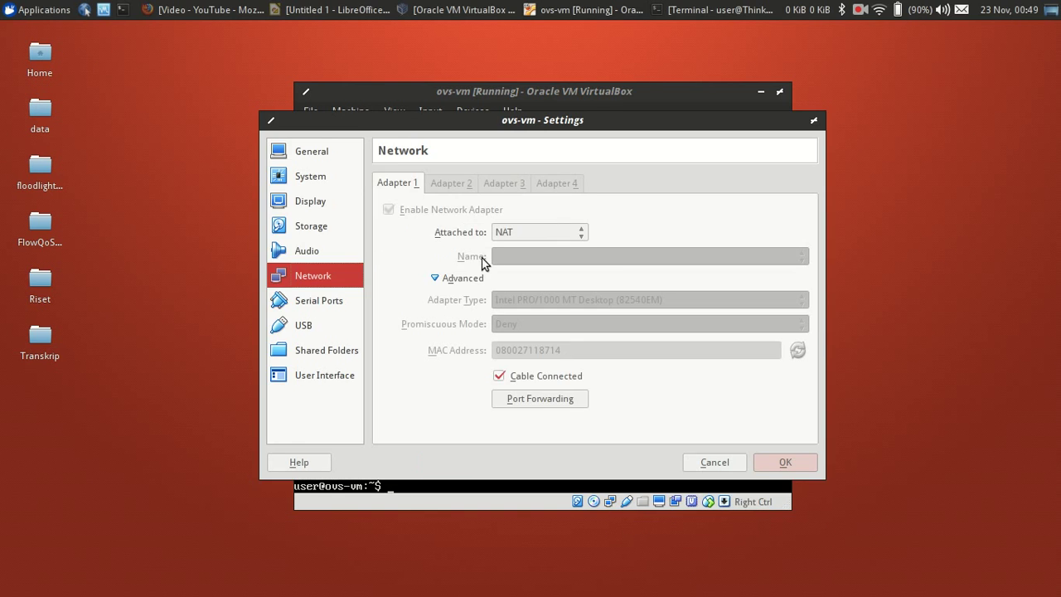
Open the NAT adapter's empty Port Forwarding Rules dialog and reposition it.
{"action": "left_click", "coordinate": [540, 399]}
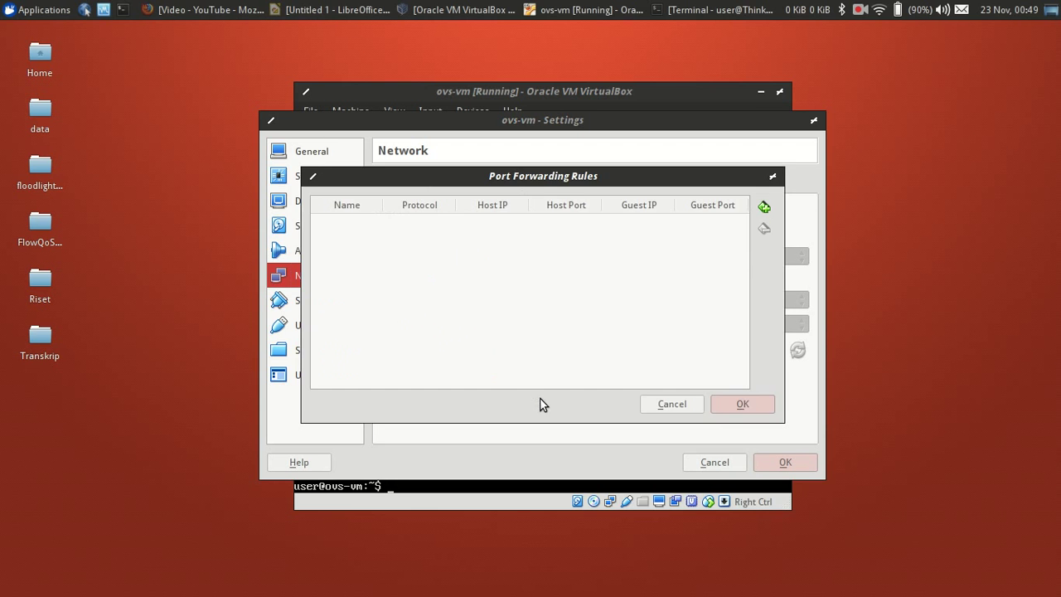
{"action": "left_click_drag", "start_coordinate": [542, 175], "coordinate": [551, 359]}
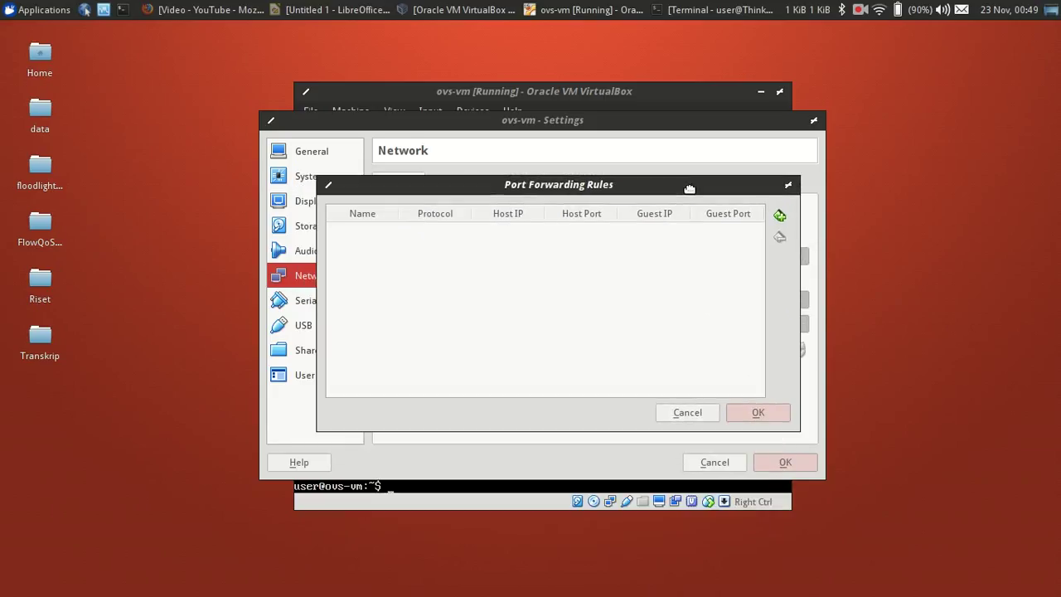
{"action": "mouse_move", "coordinate": [618, 95]}
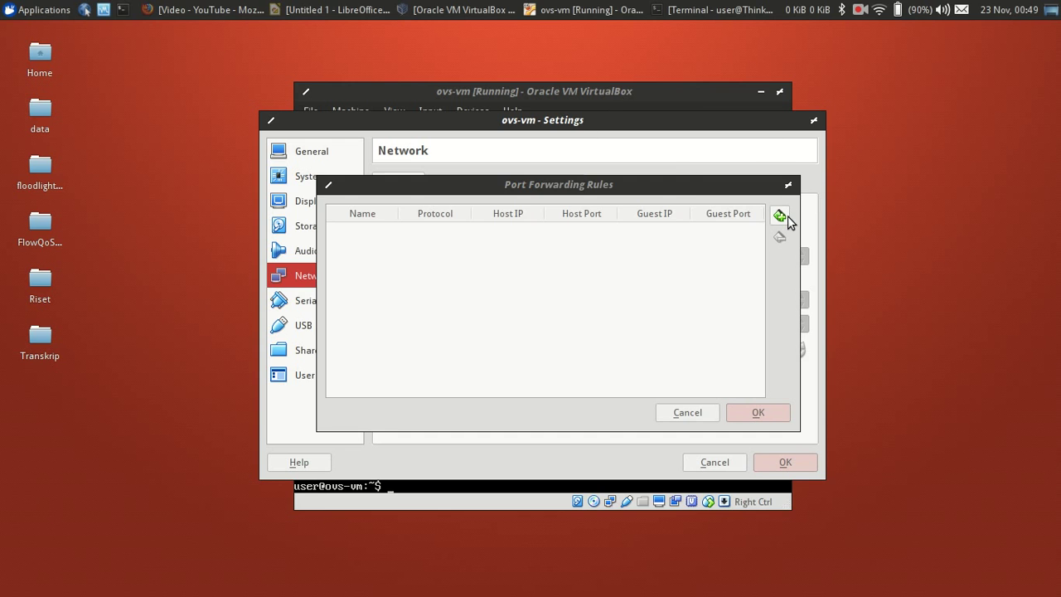
{"action": "mouse_move", "coordinate": [779, 216]}
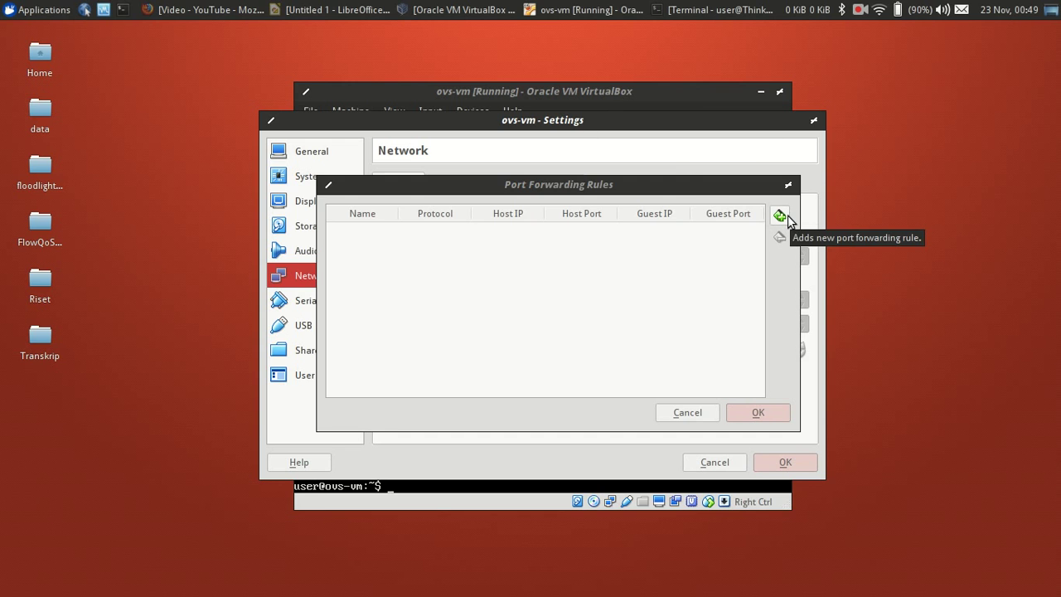
Add a port forwarding rule named SSH mapping host port 2281 to guest port 22.
{"action": "left_click", "coordinate": [779, 215]}
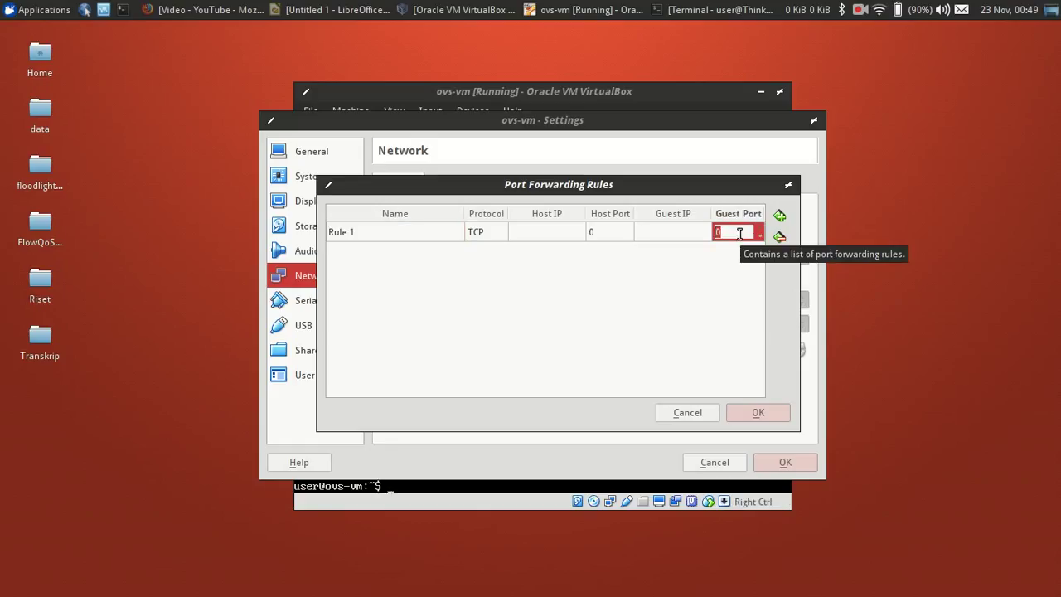
{"action": "type", "text": "2"}
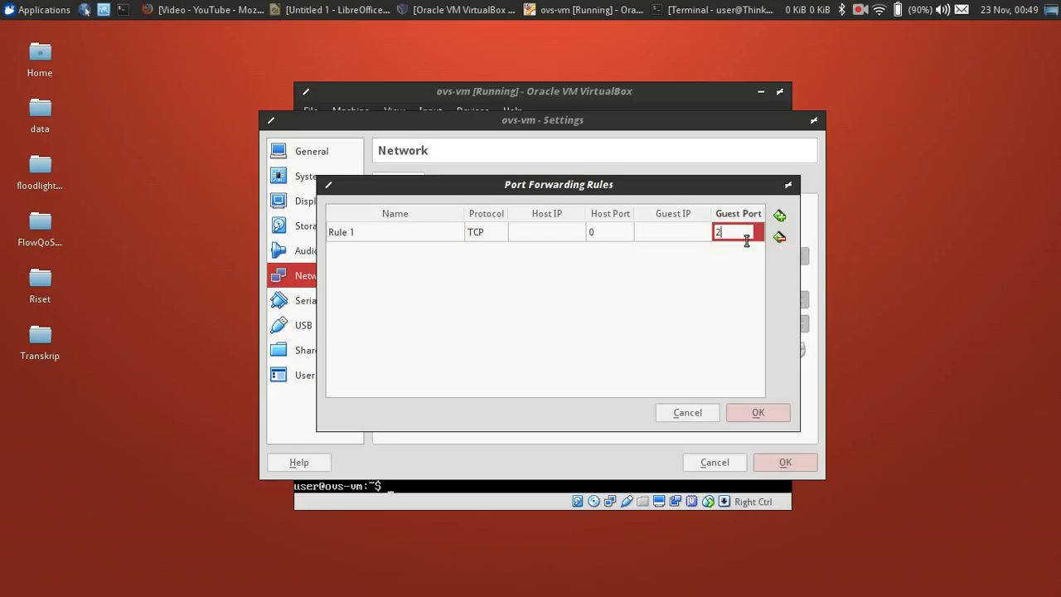
{"action": "type", "text": "2"}
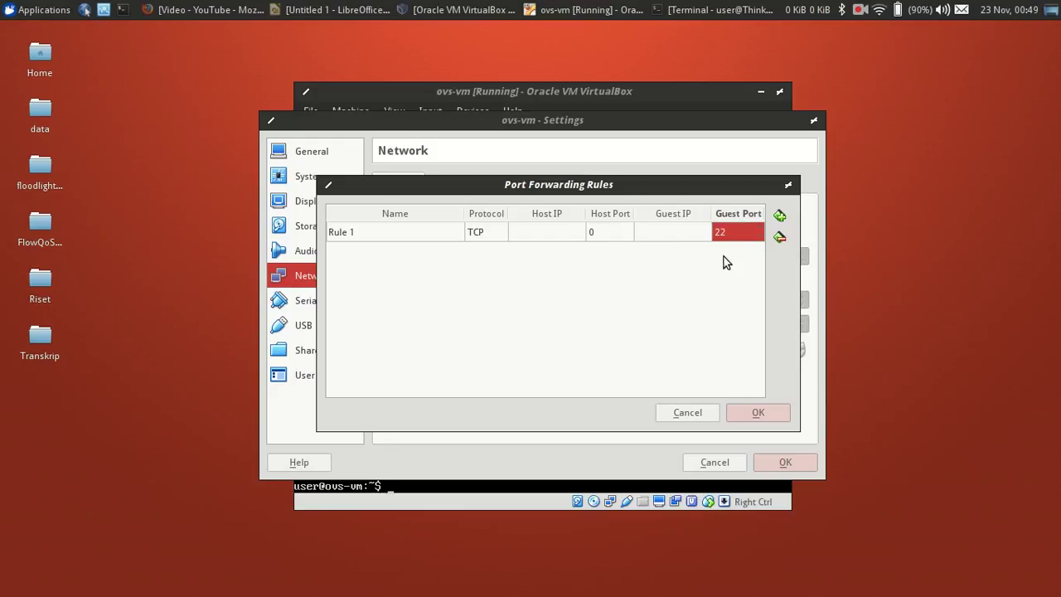
{"action": "left_click", "coordinate": [610, 231]}
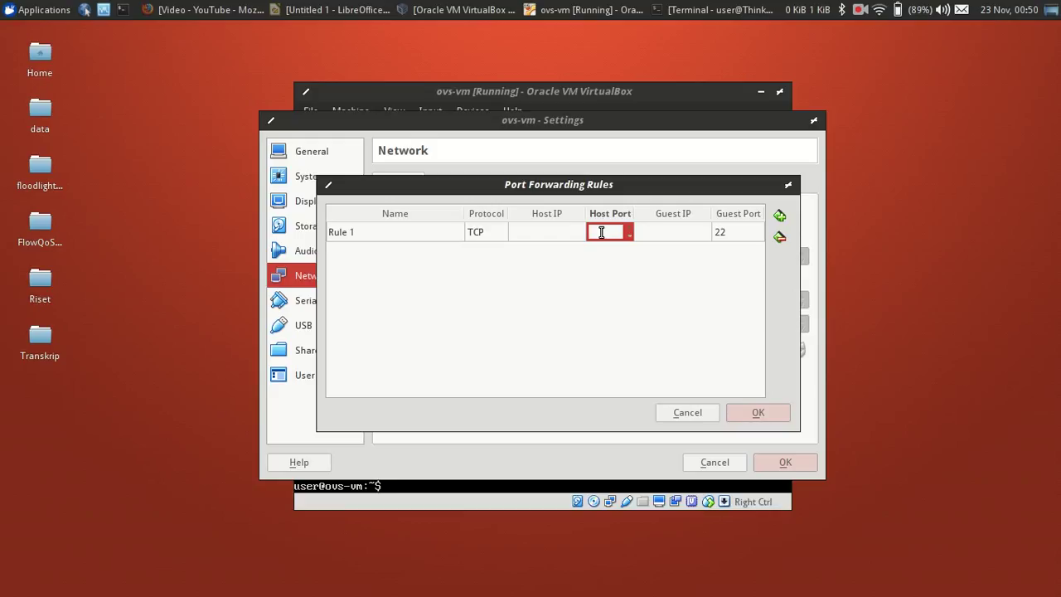
{"action": "type", "text": "2281"}
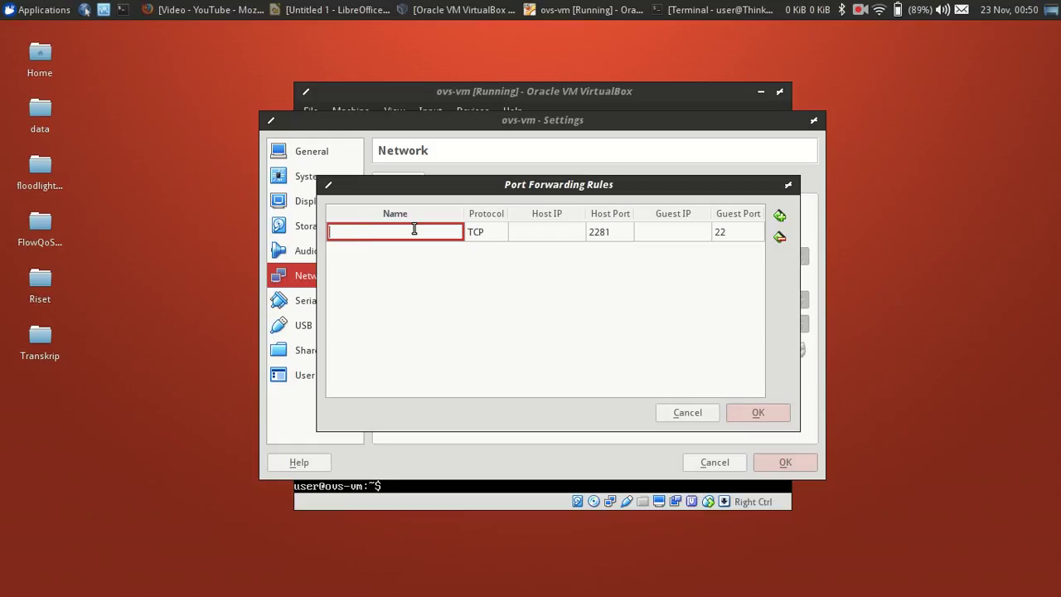
{"action": "type", "text": "SSH"}
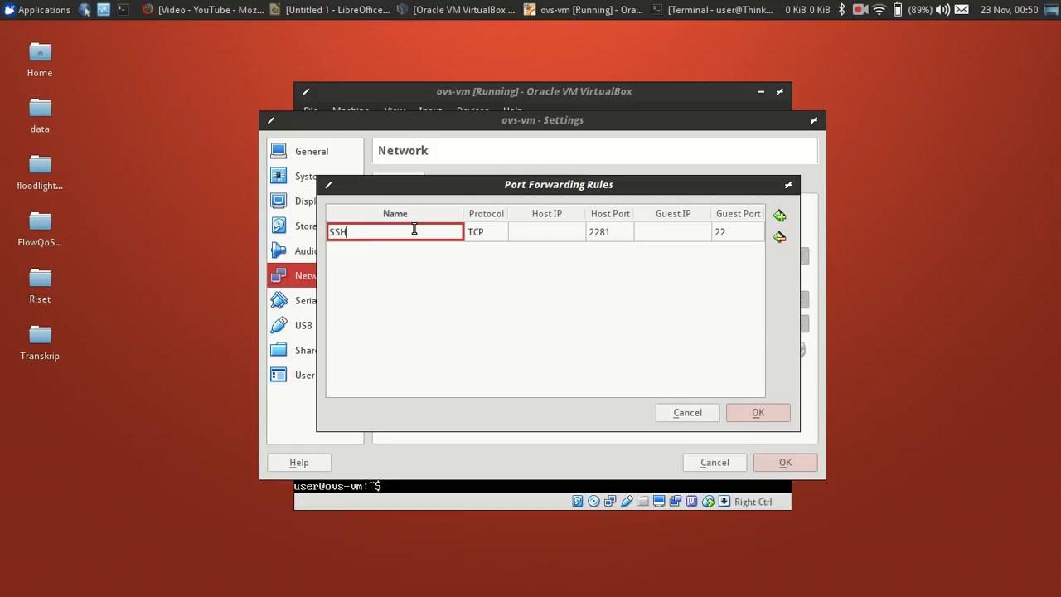
Set the SSH rule's protocol to TCP, then confirm the rules and Settings with OK.
{"action": "left_click", "coordinate": [486, 231]}
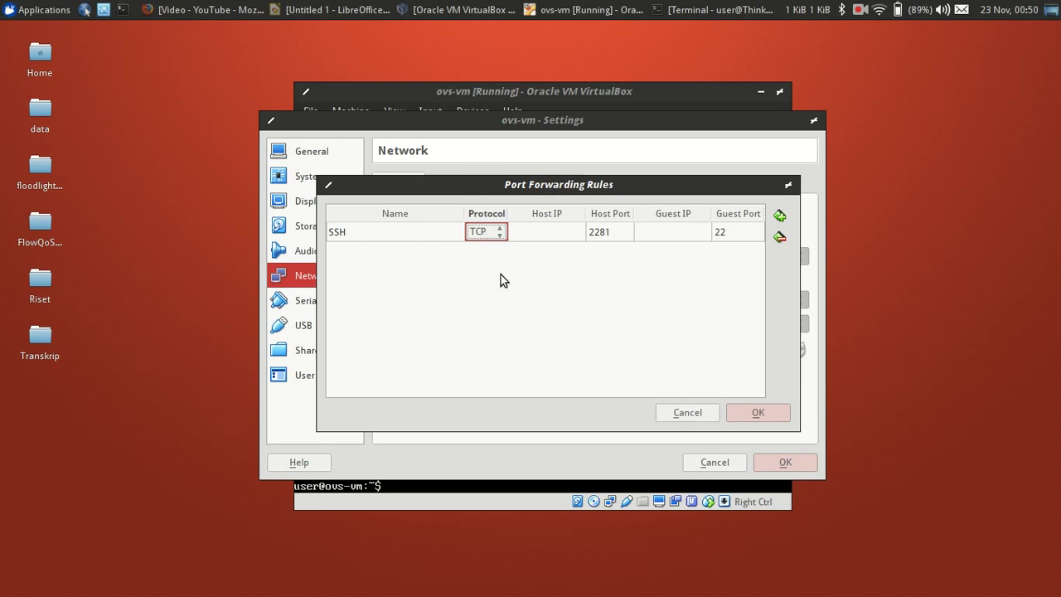
{"action": "left_click", "coordinate": [486, 231]}
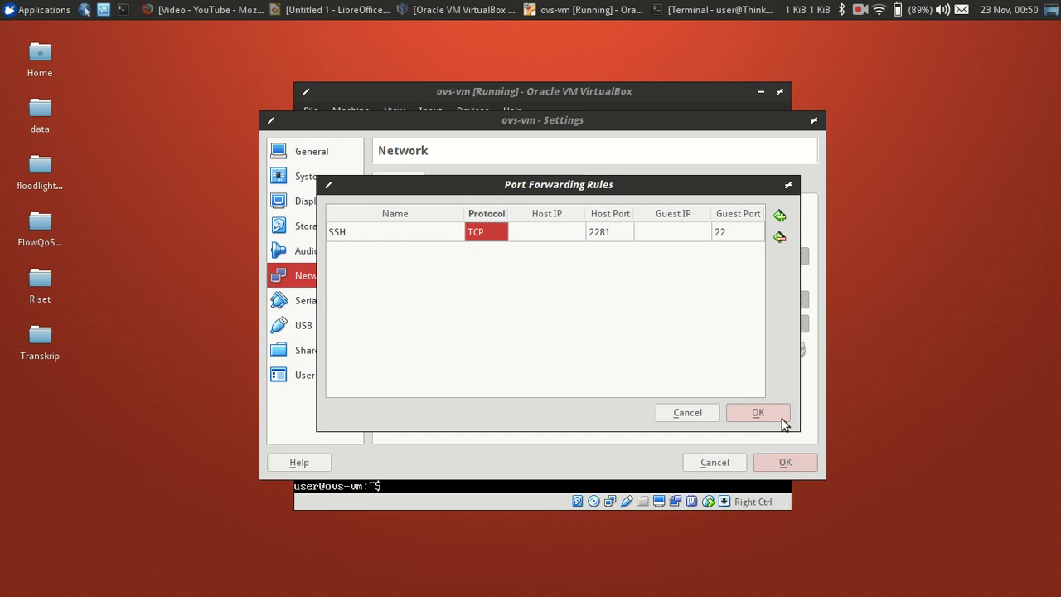
{"action": "left_click", "coordinate": [757, 412]}
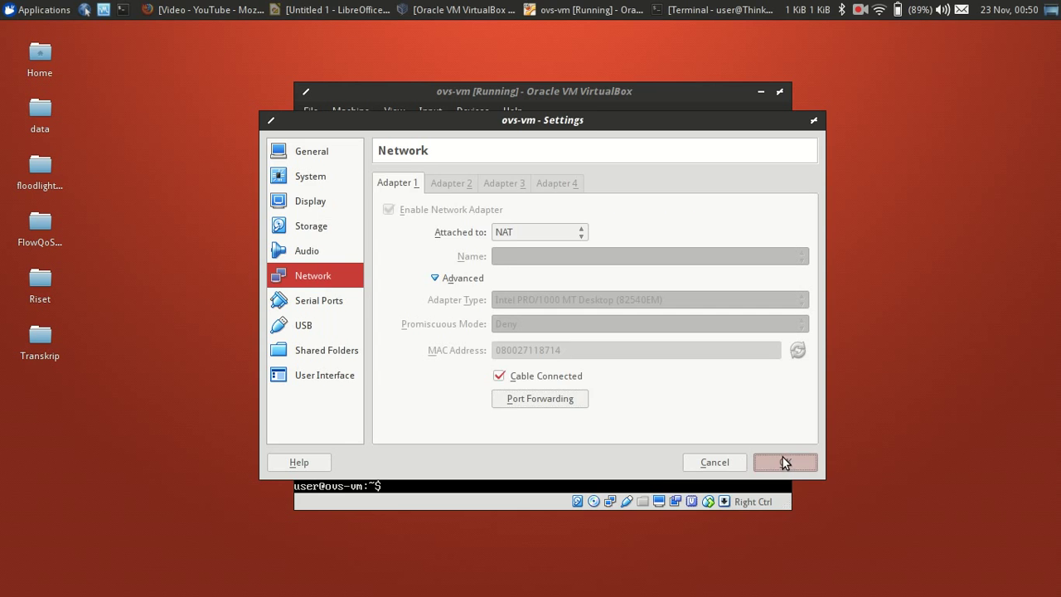
{"action": "left_click", "coordinate": [784, 462]}
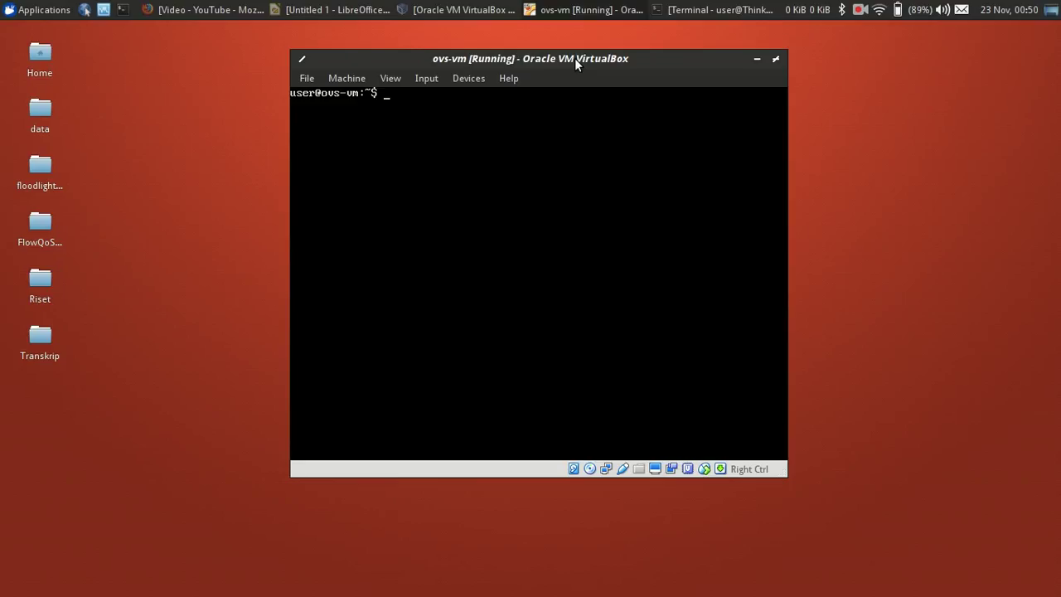
Run netstat -ln | grep 22 in the guest to show port 22 listening.
{"action": "type", "text": "netstat"}
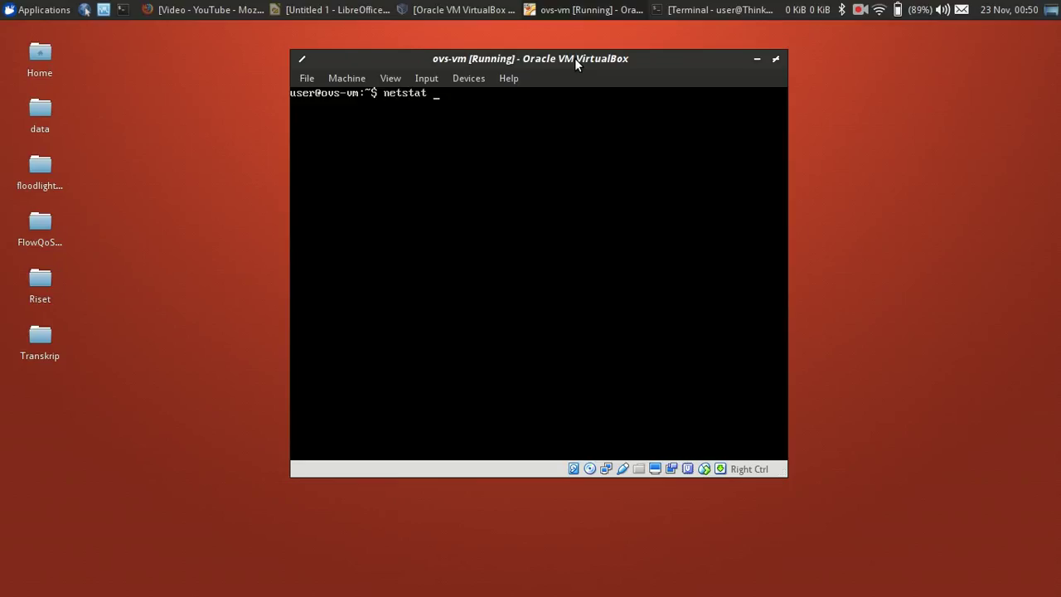
{"action": "type", "text": "-ln"}
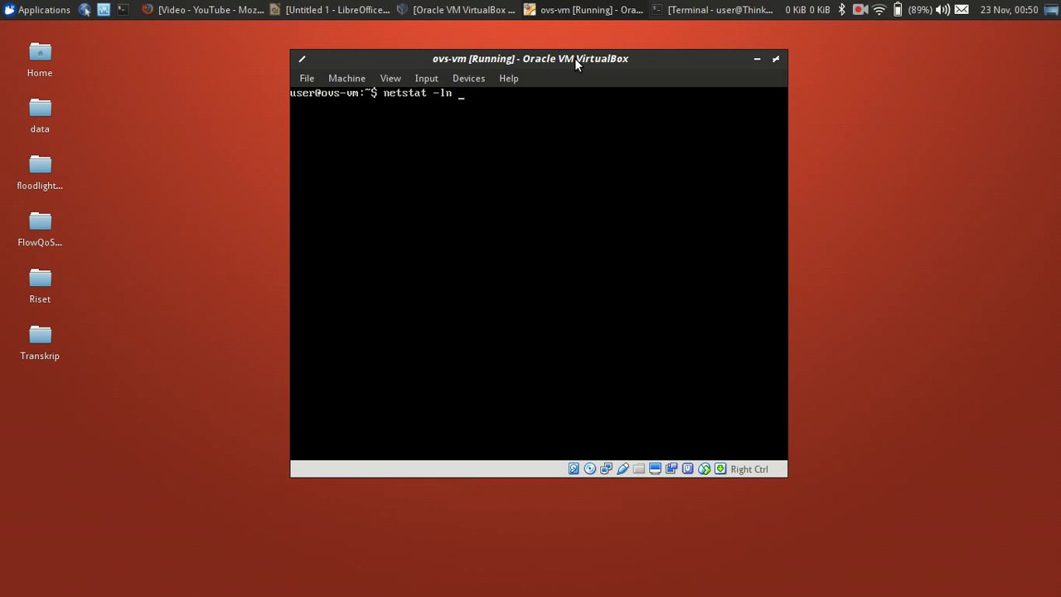
{"action": "type", "text": "| grep"}
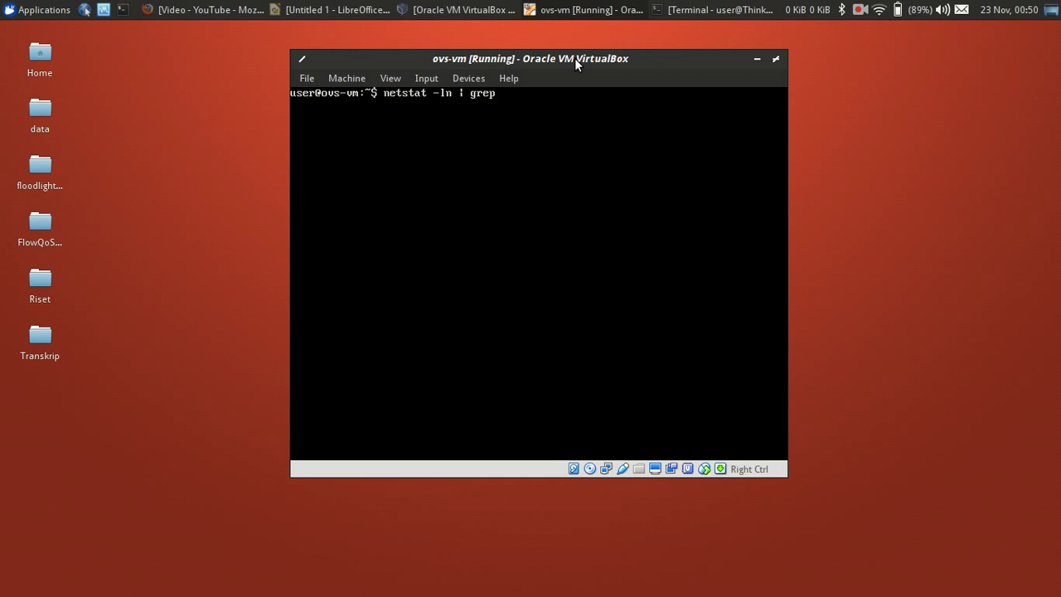
{"action": "key", "text": "Return"}
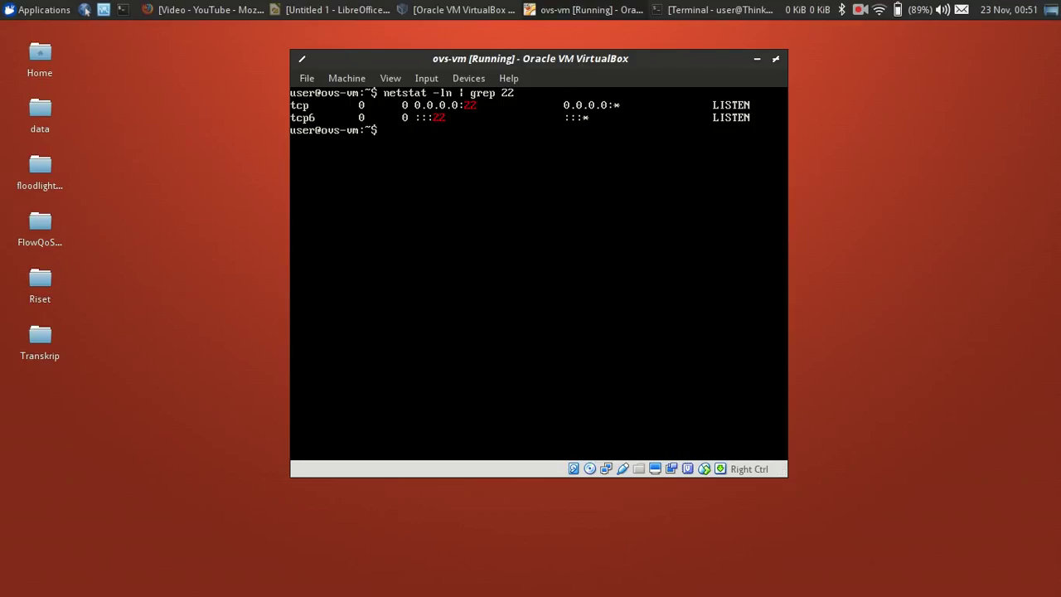
{"action": "left_click_drag", "start_coordinate": [530, 58], "coordinate": [530, 73]}
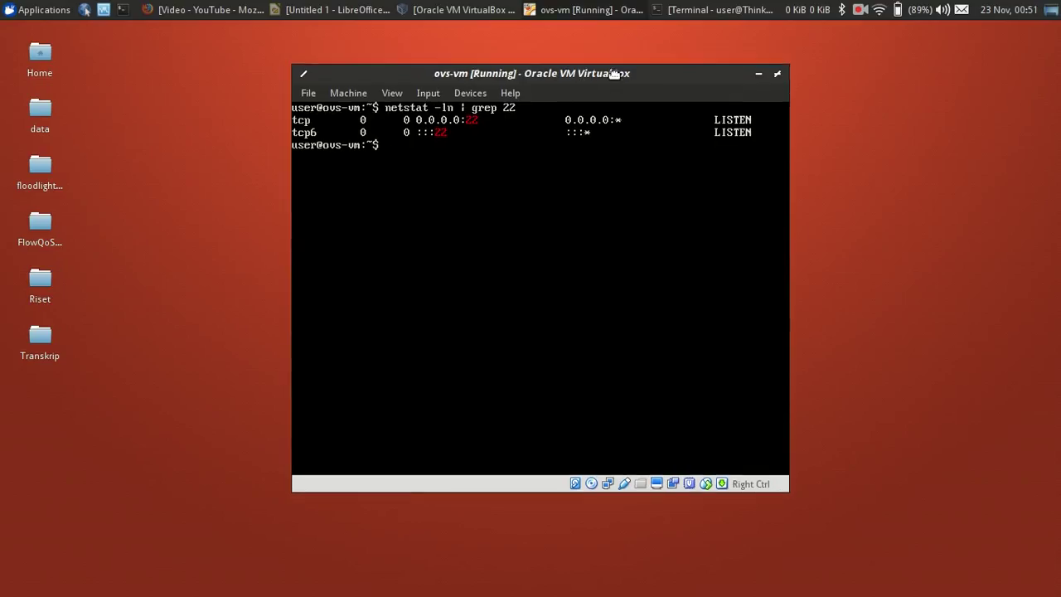
{"action": "mouse_move", "coordinate": [617, 78]}
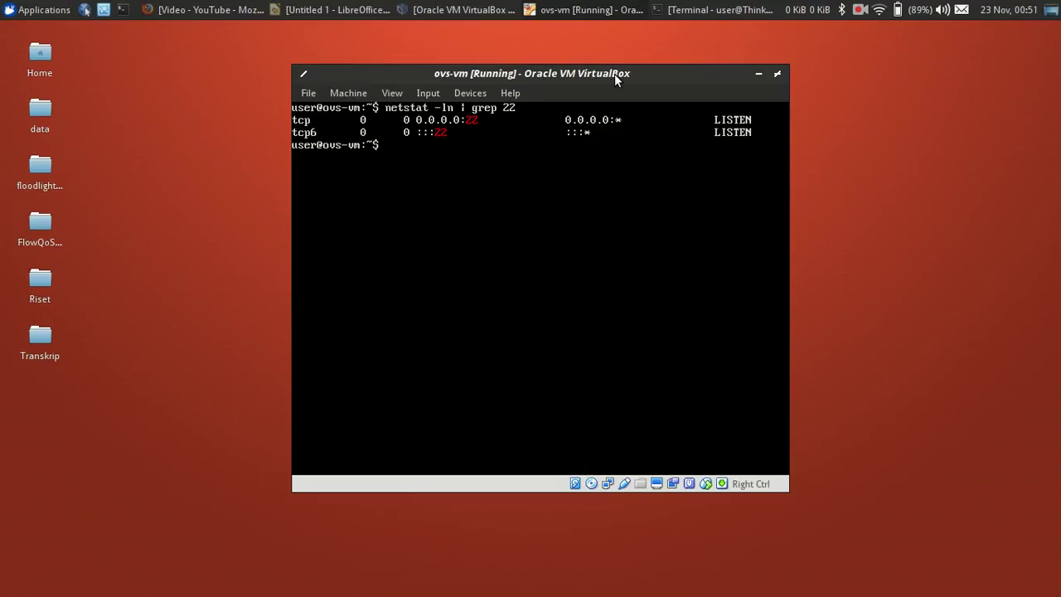
{"action": "mouse_move", "coordinate": [692, 34]}
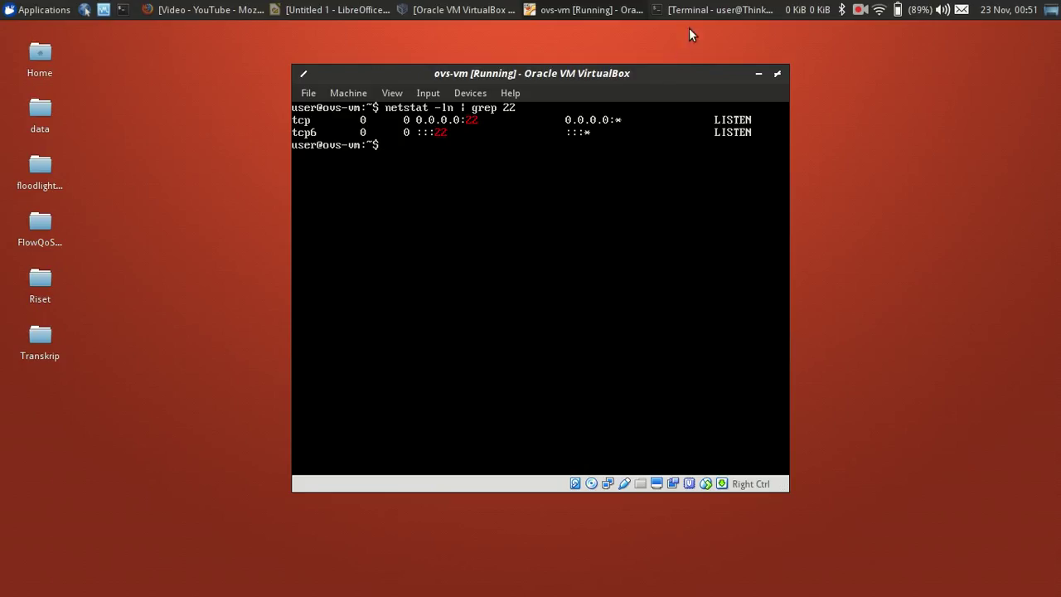
{"action": "mouse_move", "coordinate": [215, 218]}
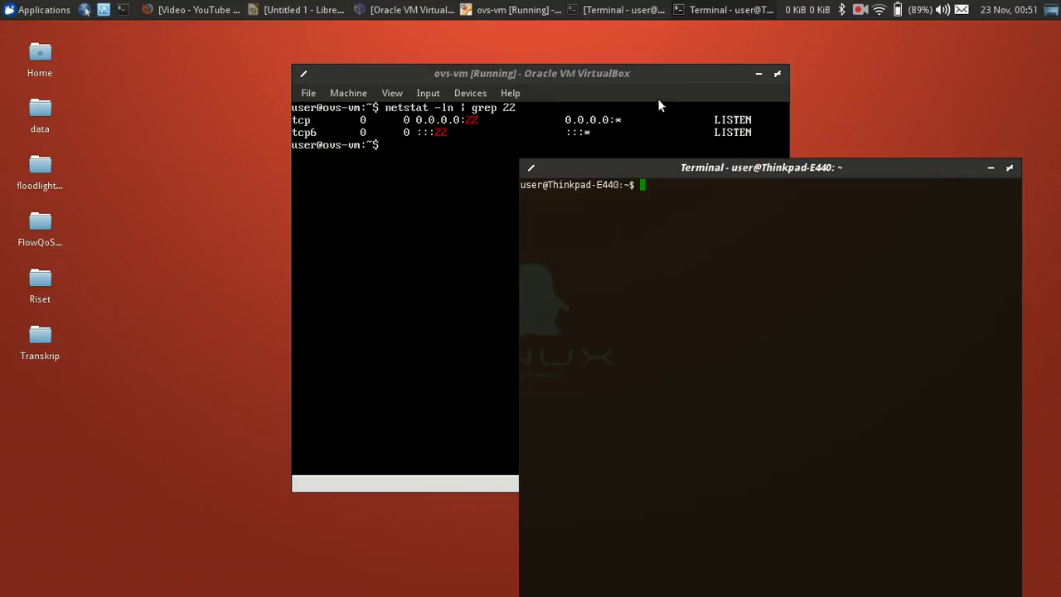
{"action": "left_click_drag", "start_coordinate": [760, 166], "coordinate": [744, 240]}
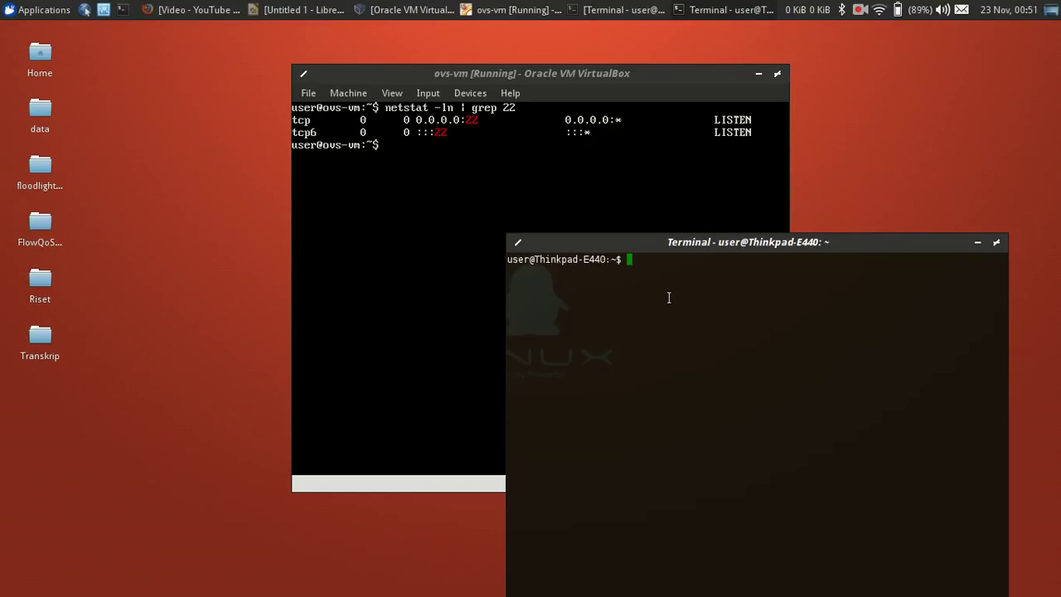
{"action": "type", "text": "s"}
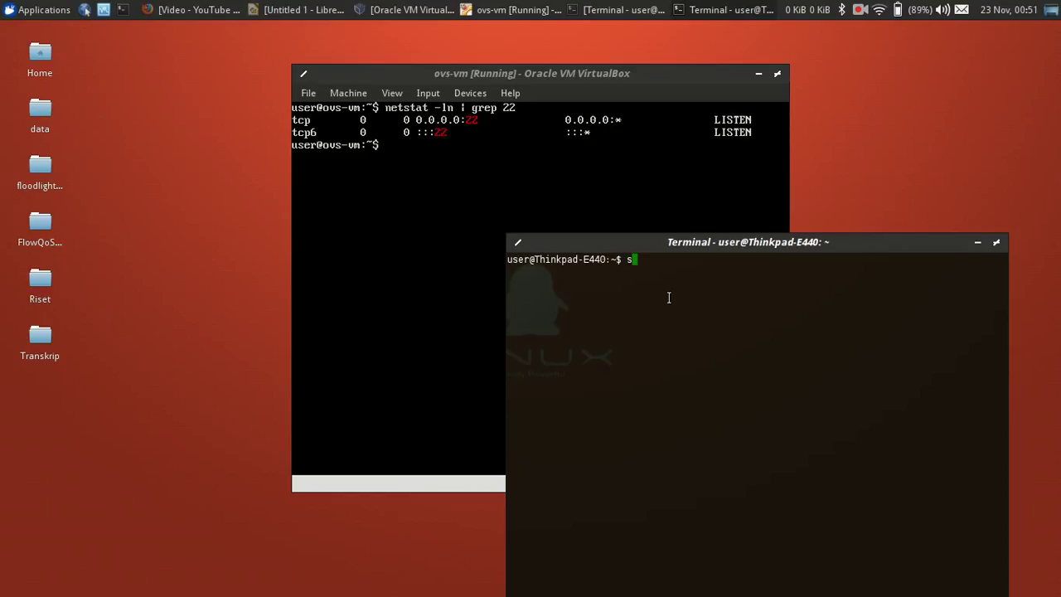
{"action": "type", "text": "sh"}
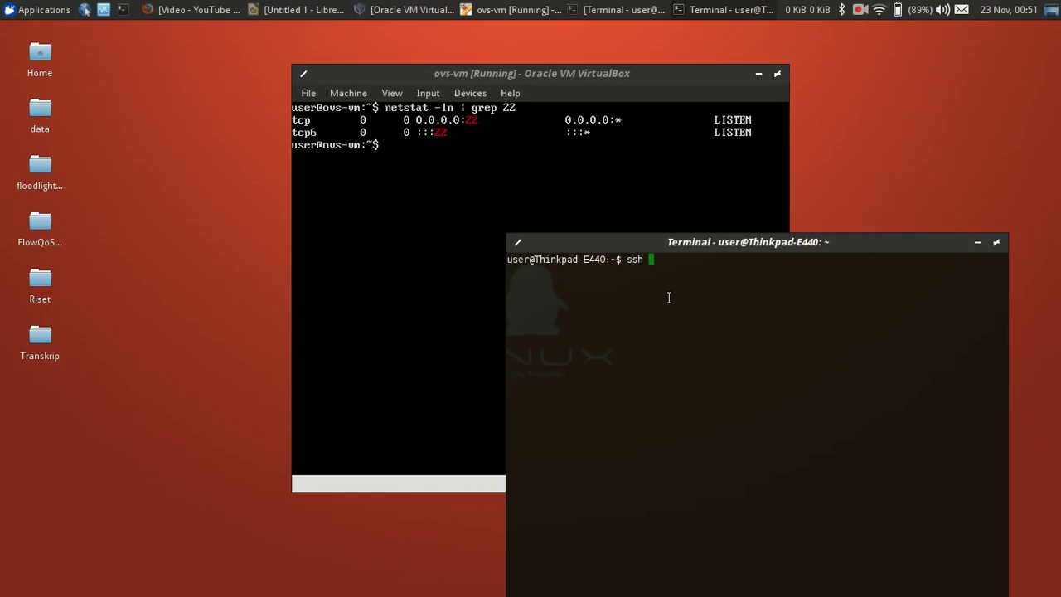
{"action": "type", "text": "user@"}
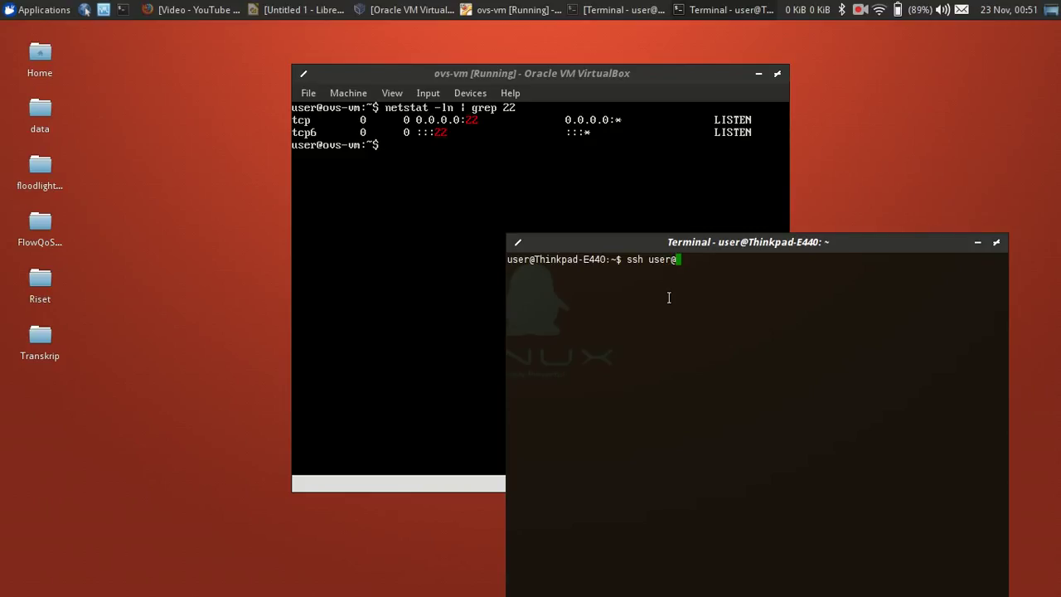
{"action": "type", "text": "127.0."}
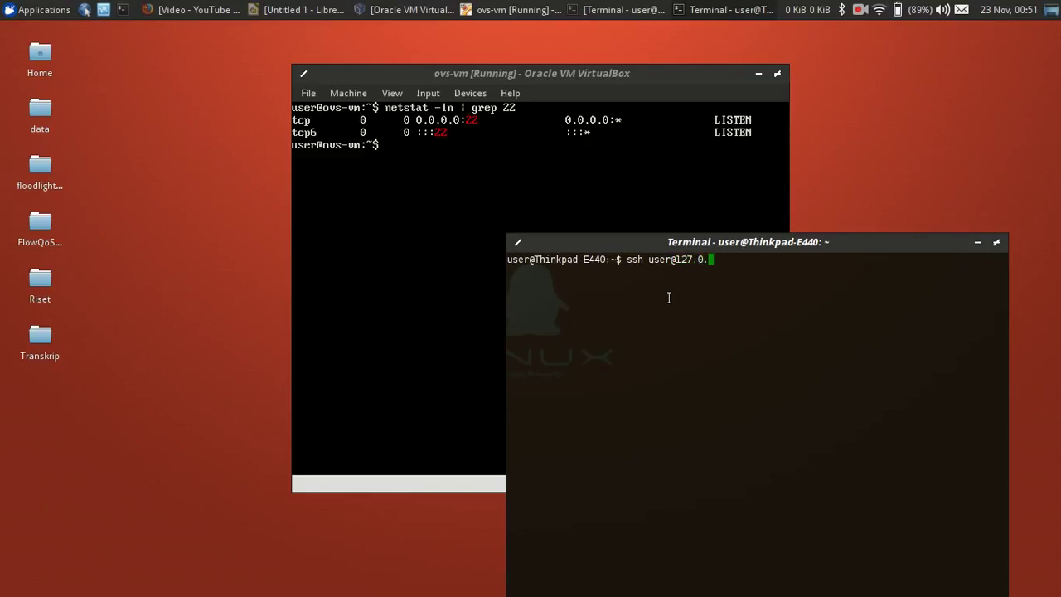
{"action": "type", "text": "0.1 p"}
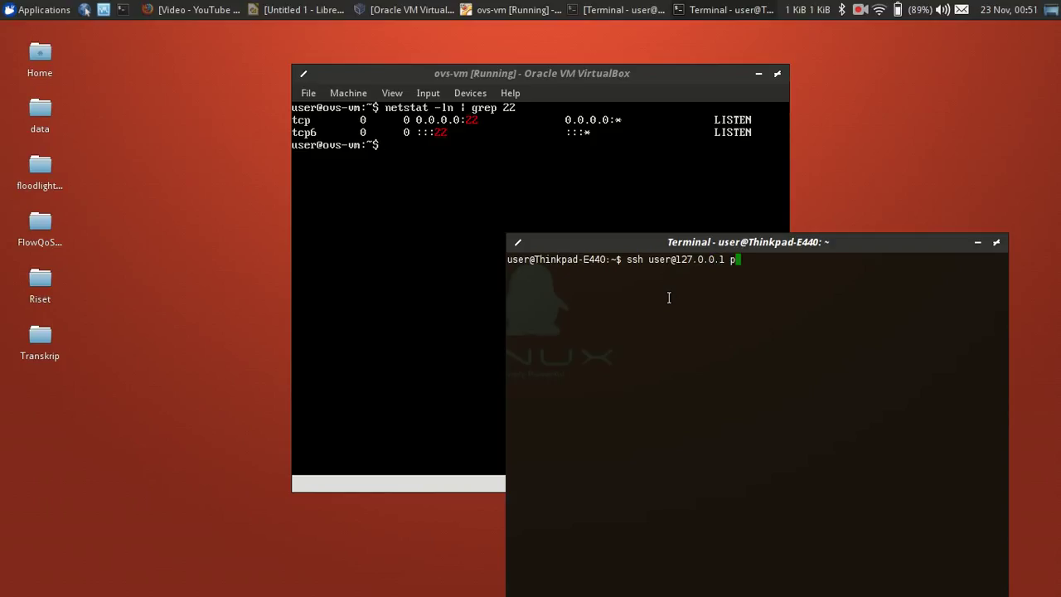
{"action": "type", "text": "-p"}
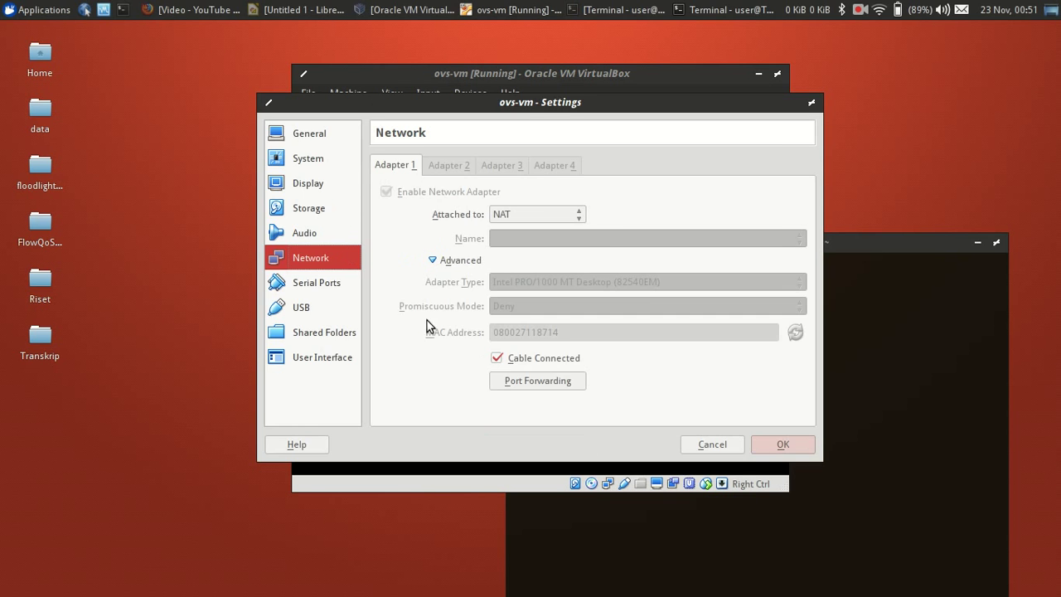
Reopen Port Forwarding and copy the SSH rule's host port 2281.
{"action": "left_click", "coordinate": [536, 380]}
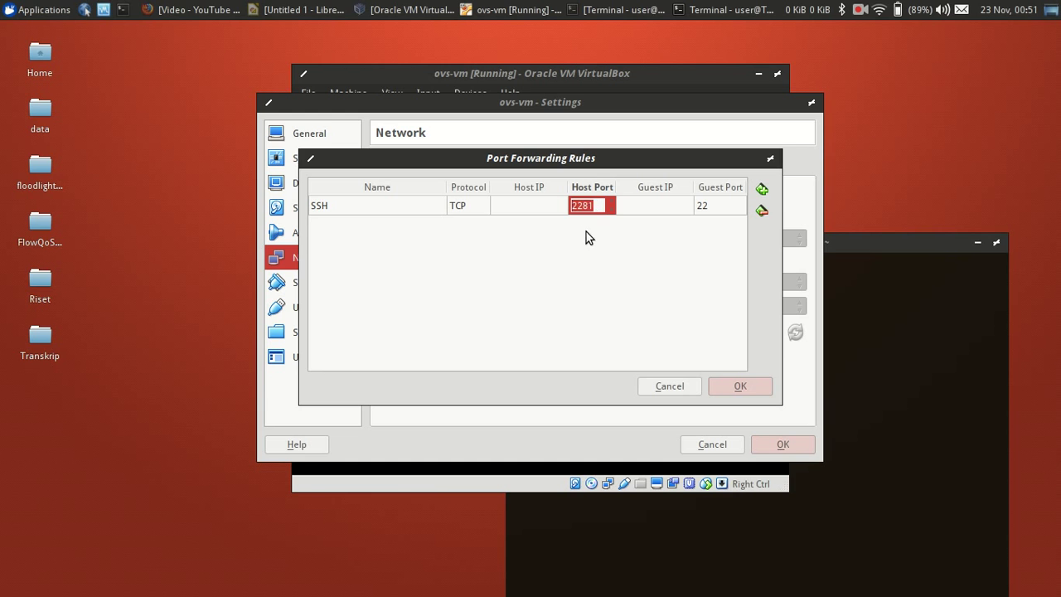
{"action": "right_click", "coordinate": [592, 206]}
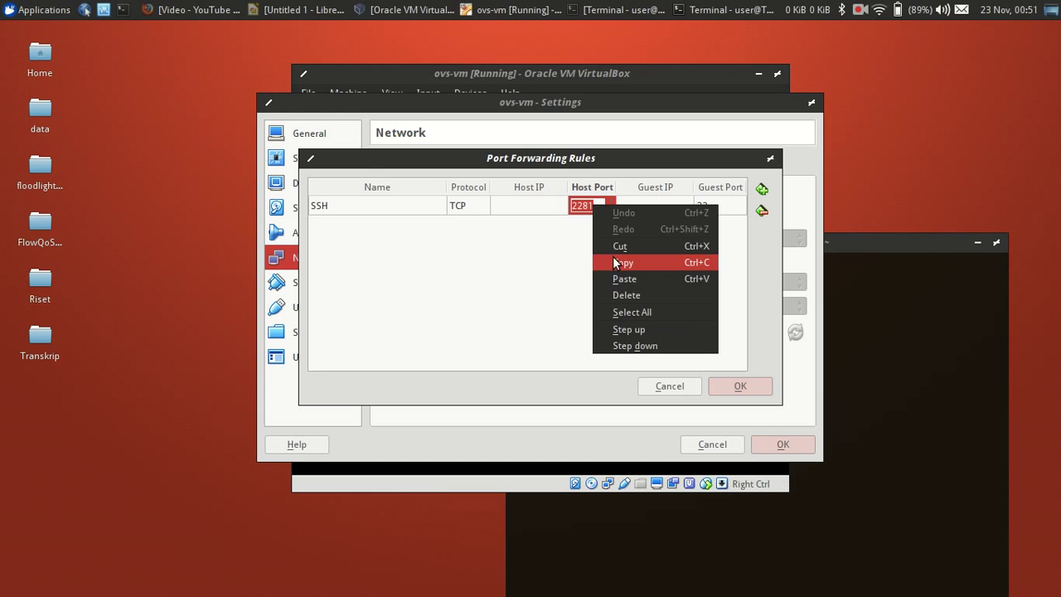
{"action": "left_click", "coordinate": [623, 261]}
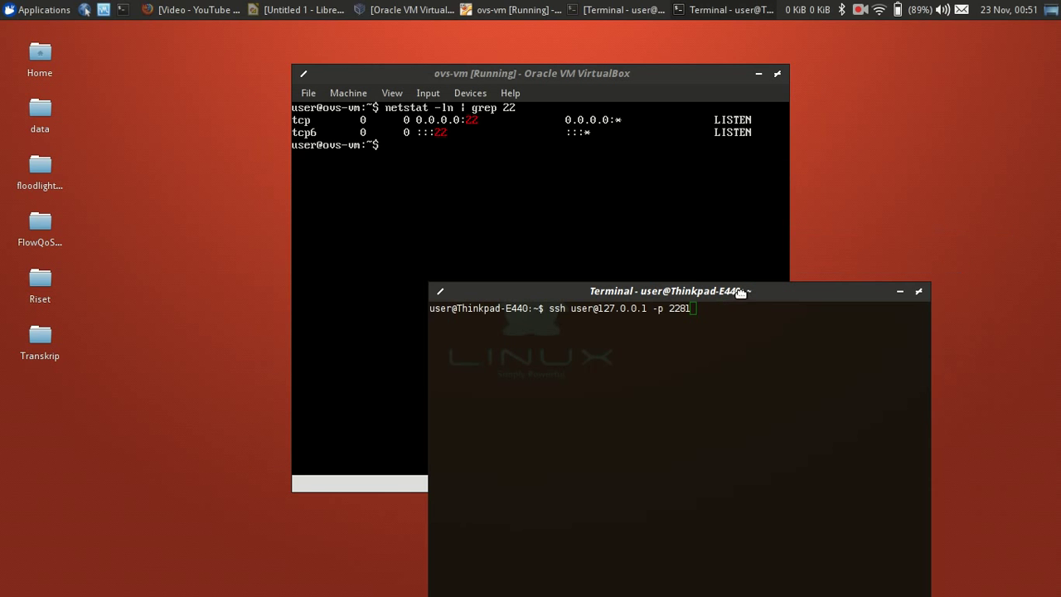
SSH into ovs-vm via host port 2281 and run uname -a, showing kernel 3.19.0-33-generic.
{"action": "key", "text": "Return"}
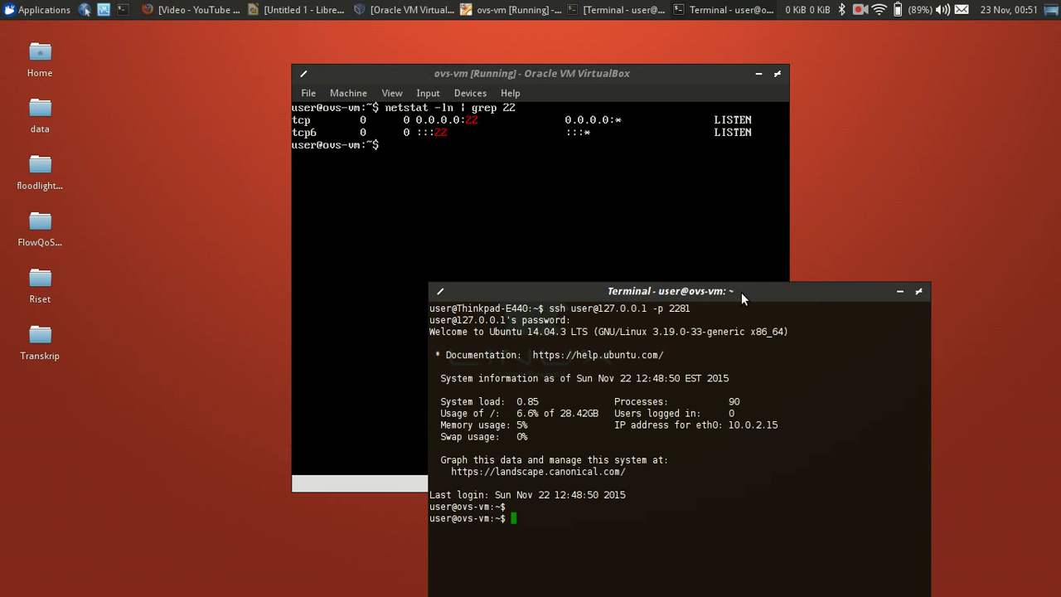
{"action": "left_click_drag", "start_coordinate": [667, 291], "coordinate": [698, 180]}
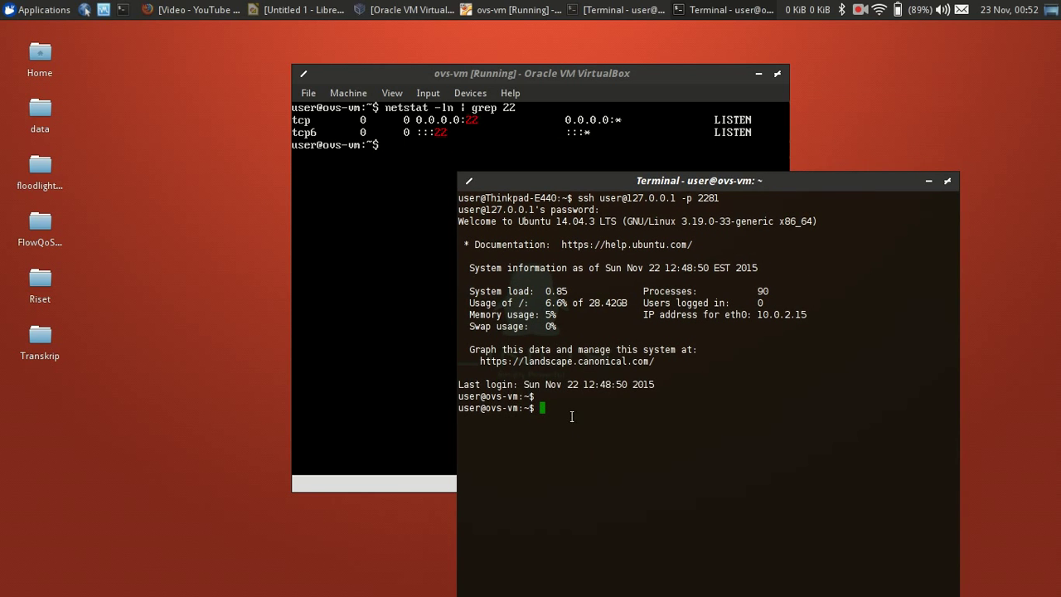
{"action": "mouse_move", "coordinate": [632, 480]}
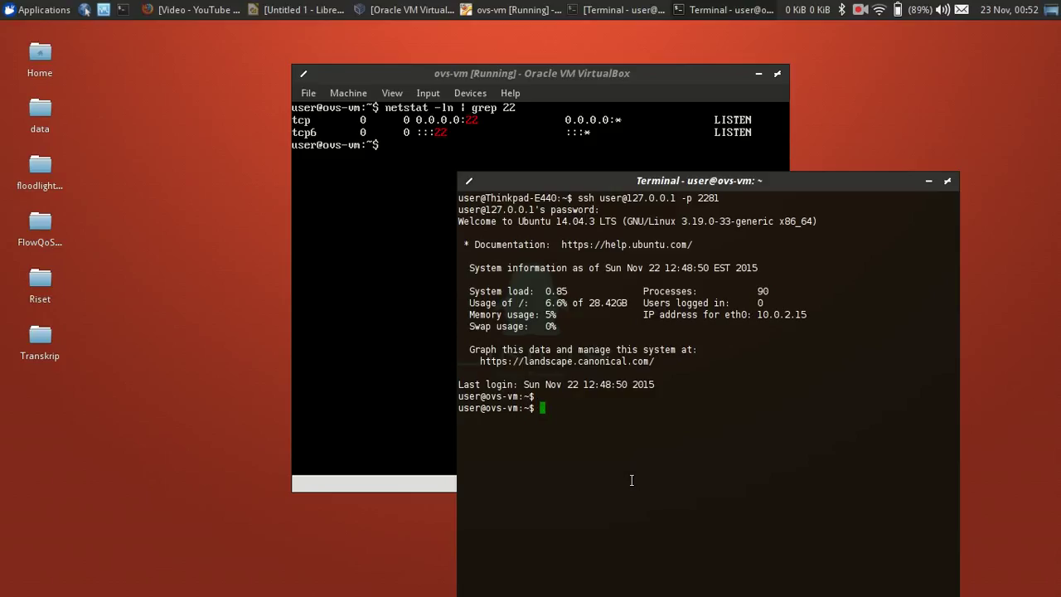
{"action": "type", "text": "u"}
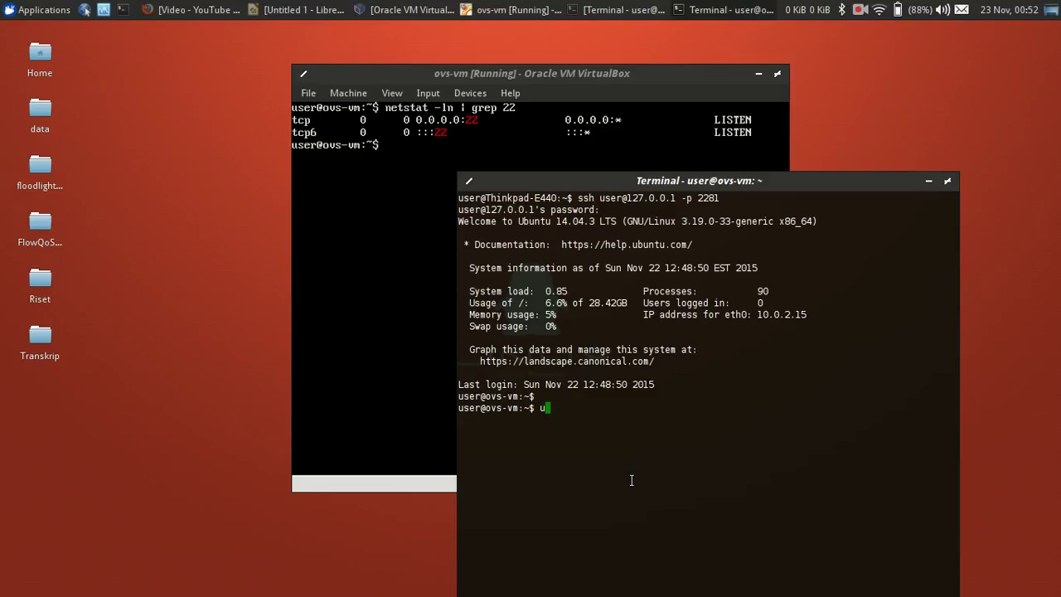
{"action": "type", "text": "name -a"}
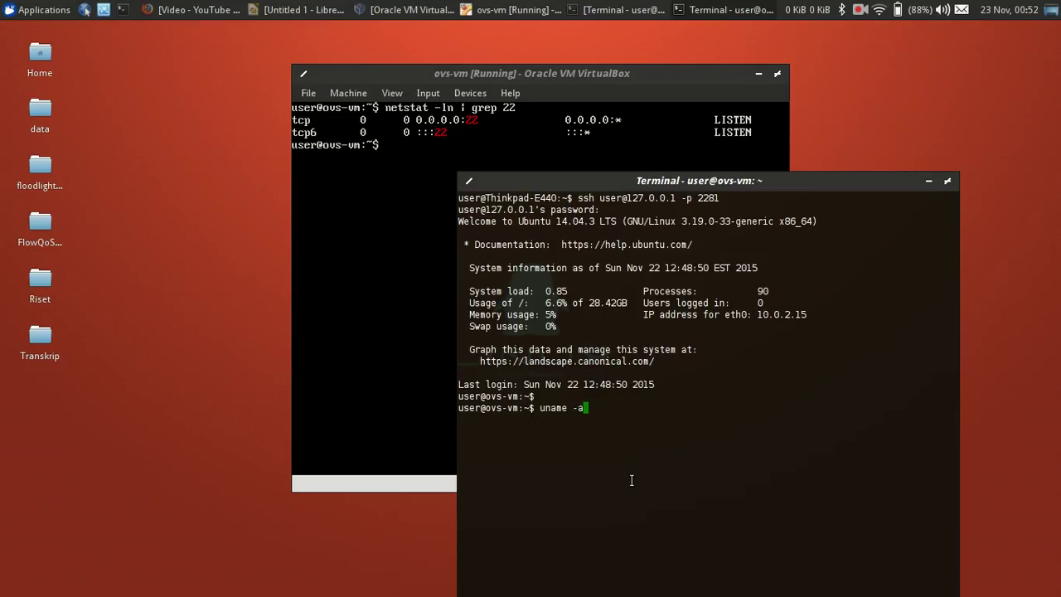
{"action": "key", "text": "Return"}
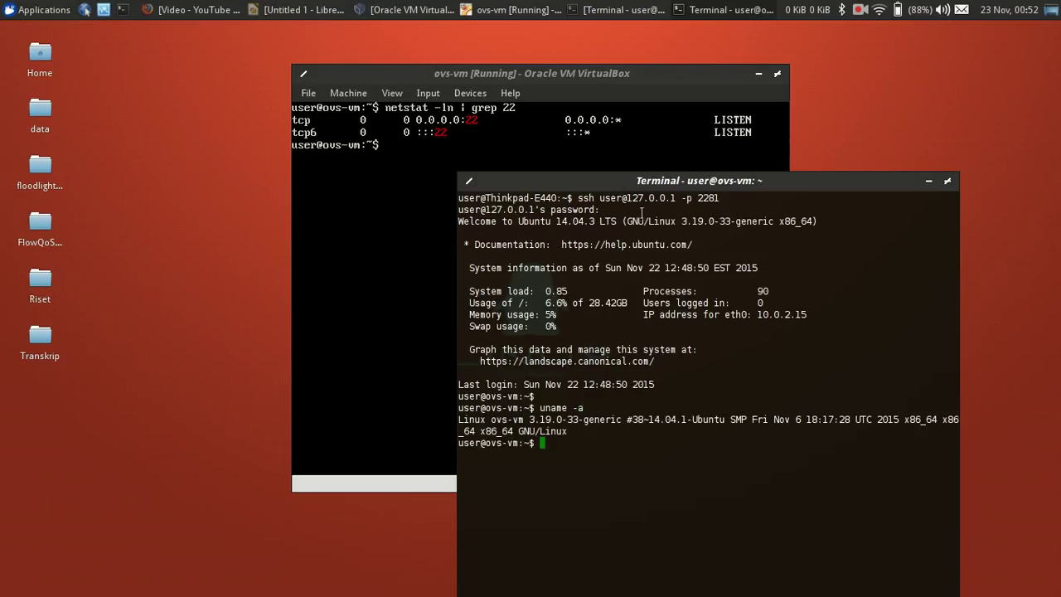
{"action": "left_click_drag", "start_coordinate": [698, 179], "coordinate": [691, 131]}
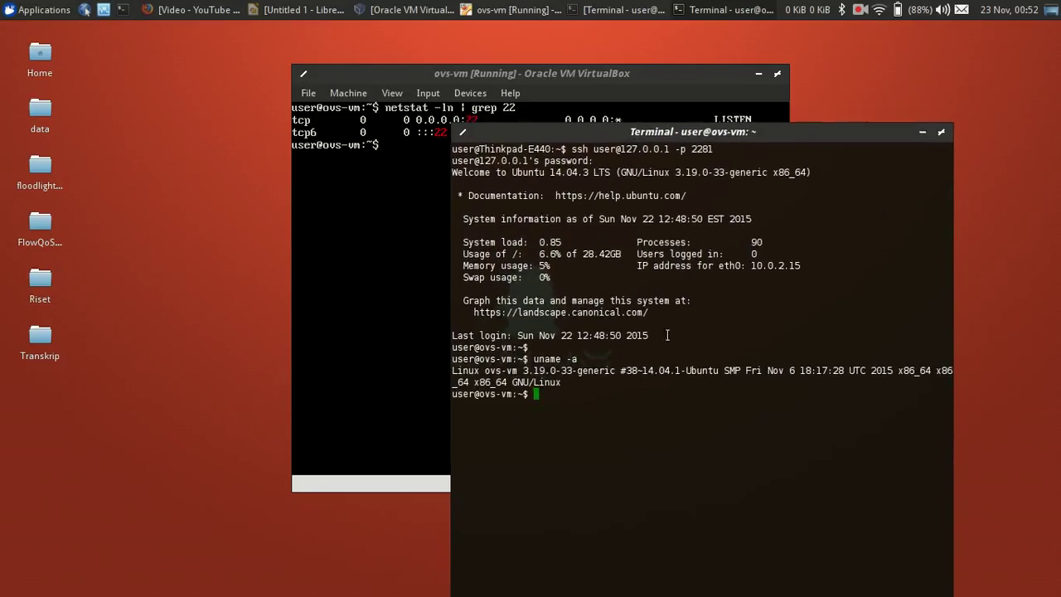
{"action": "left_click", "coordinate": [860, 10]}
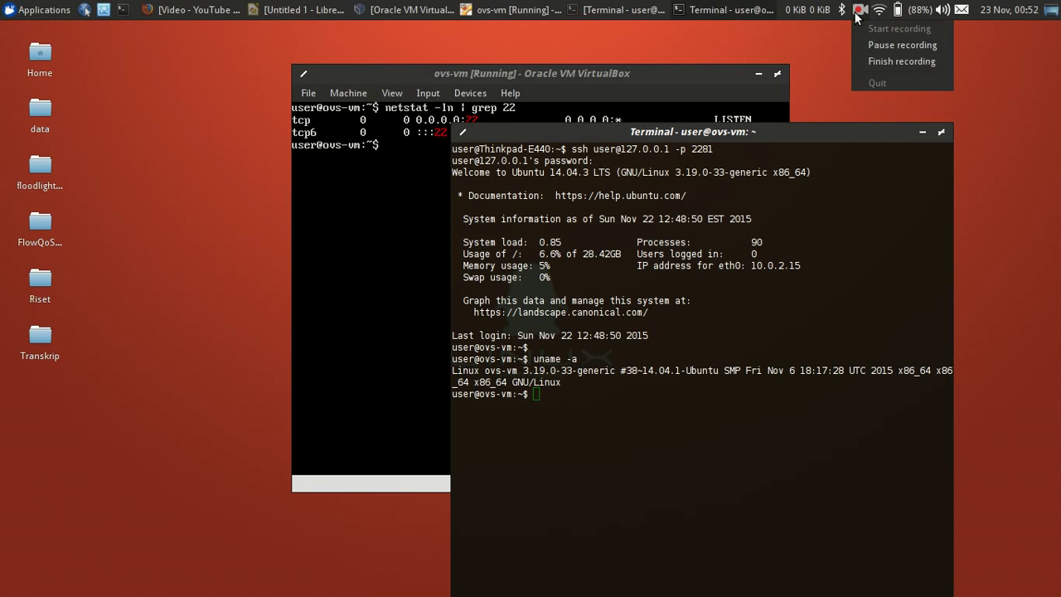